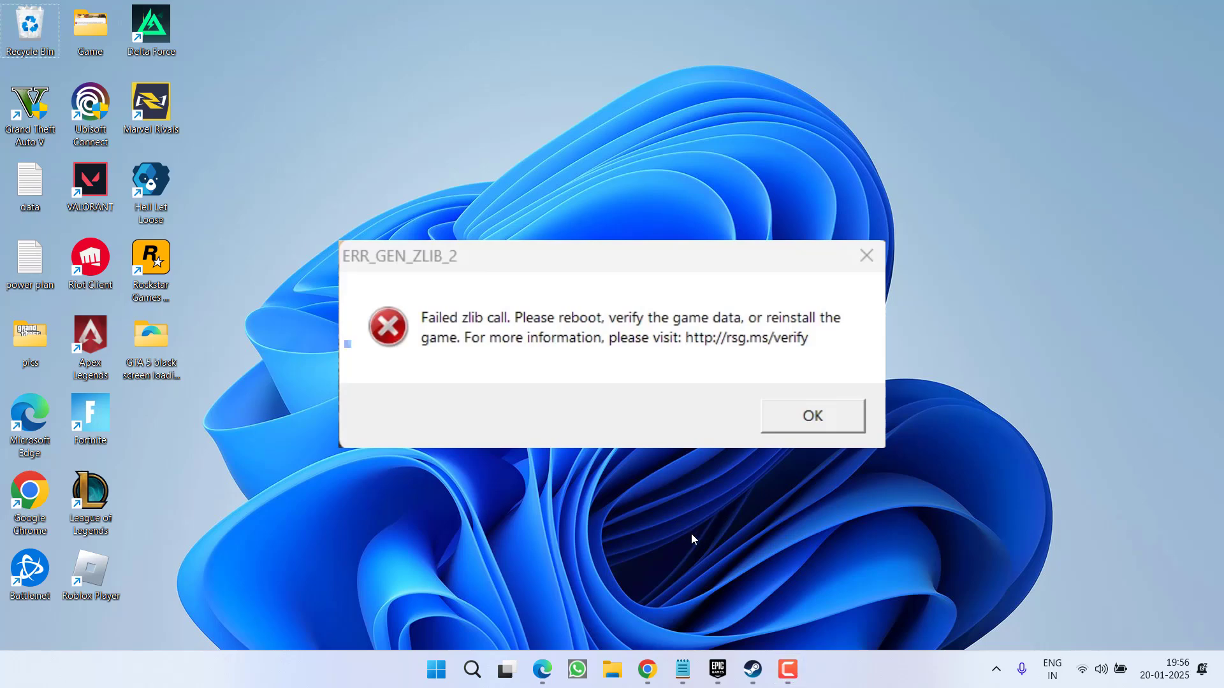
Dismiss the ERR_GEN_ZLIB_2 error and view Delta Force's Installed Files verification option in Steam, then close it.
left_click(811, 414)
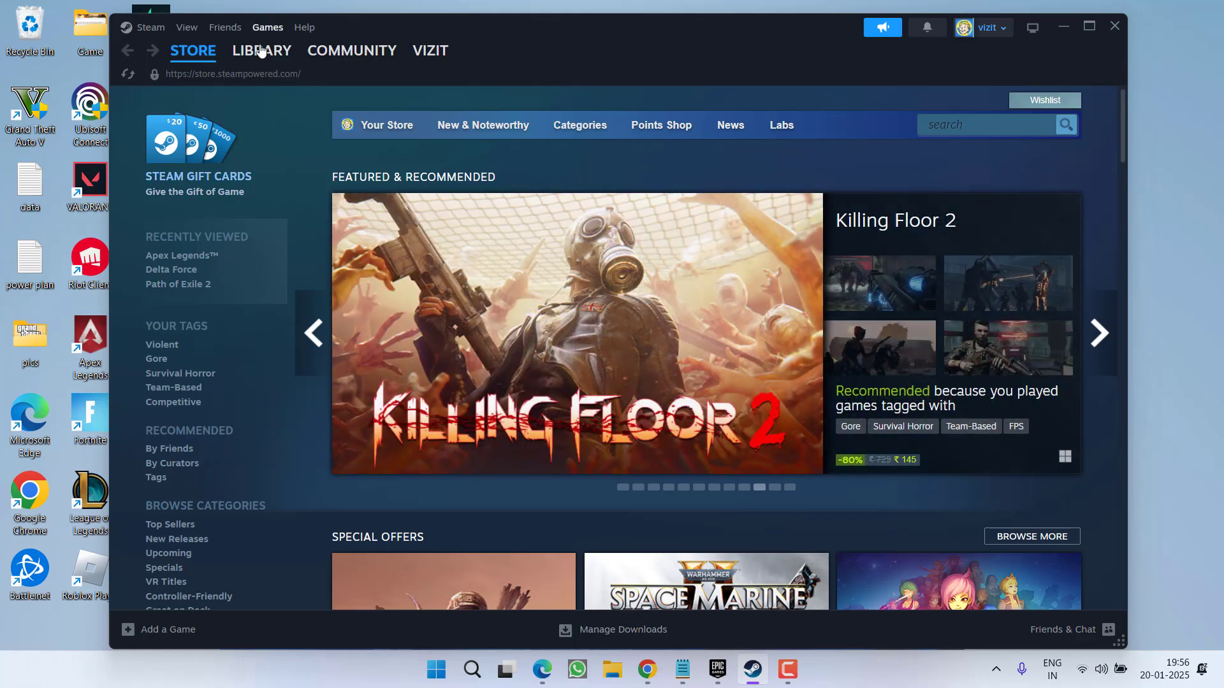
left_click(261, 50)
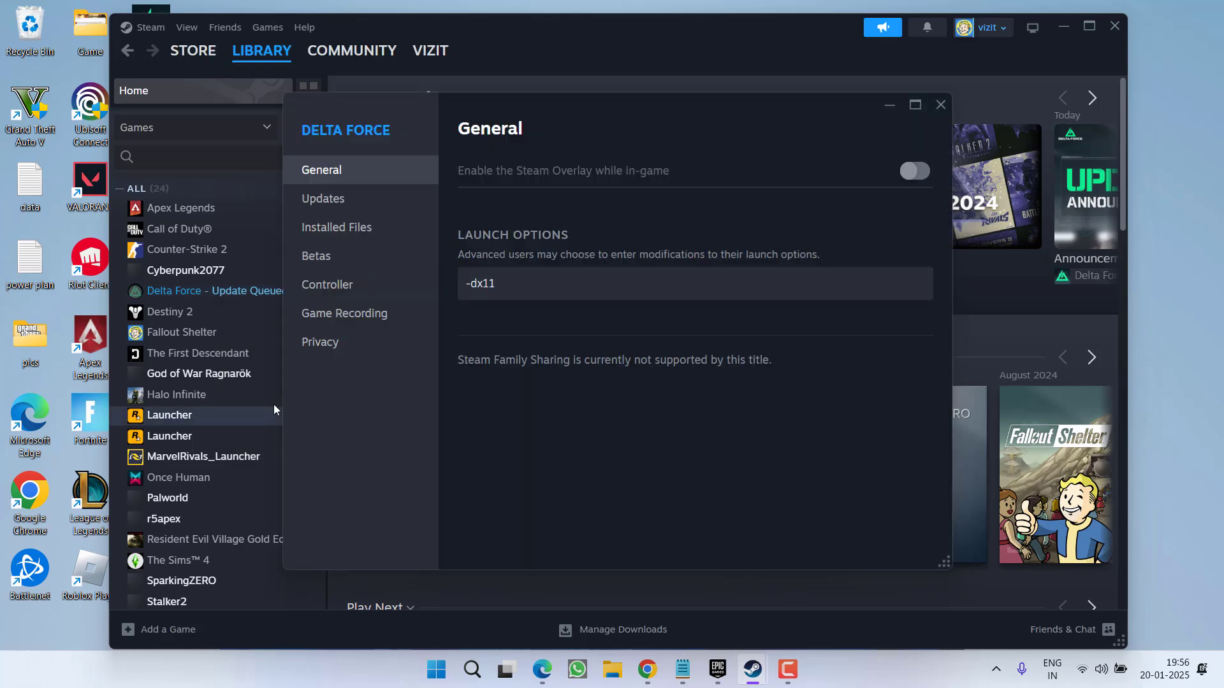
left_click(337, 227)
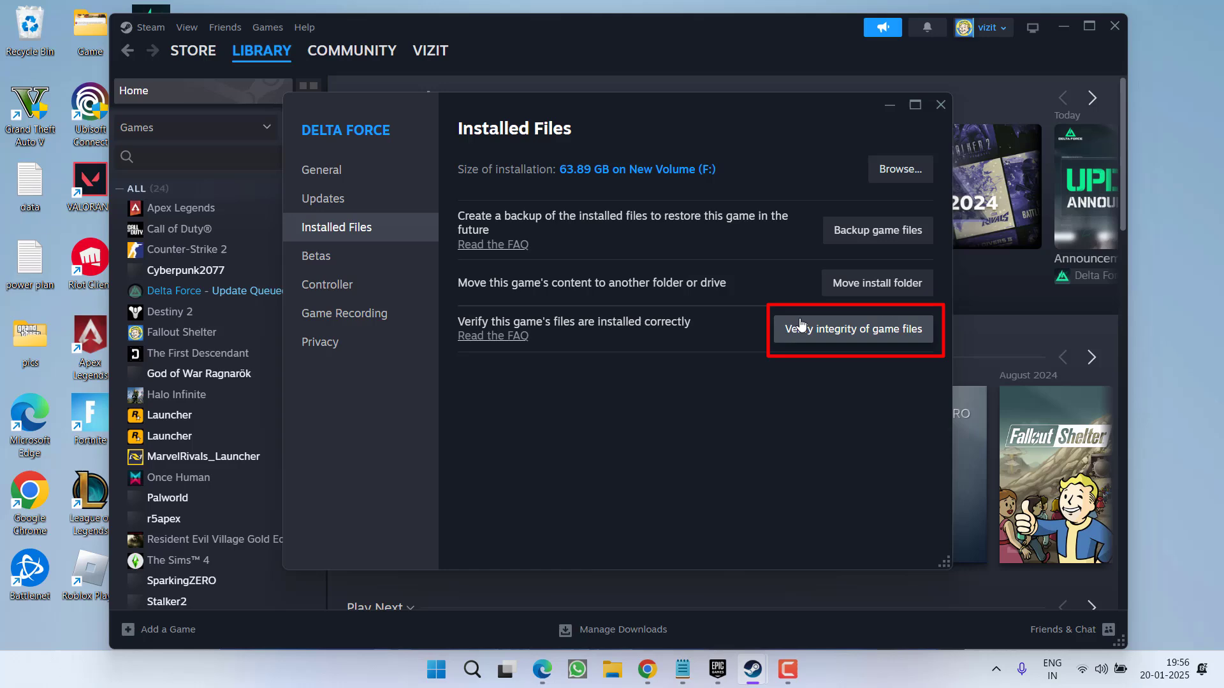
mouse_move(941, 106)
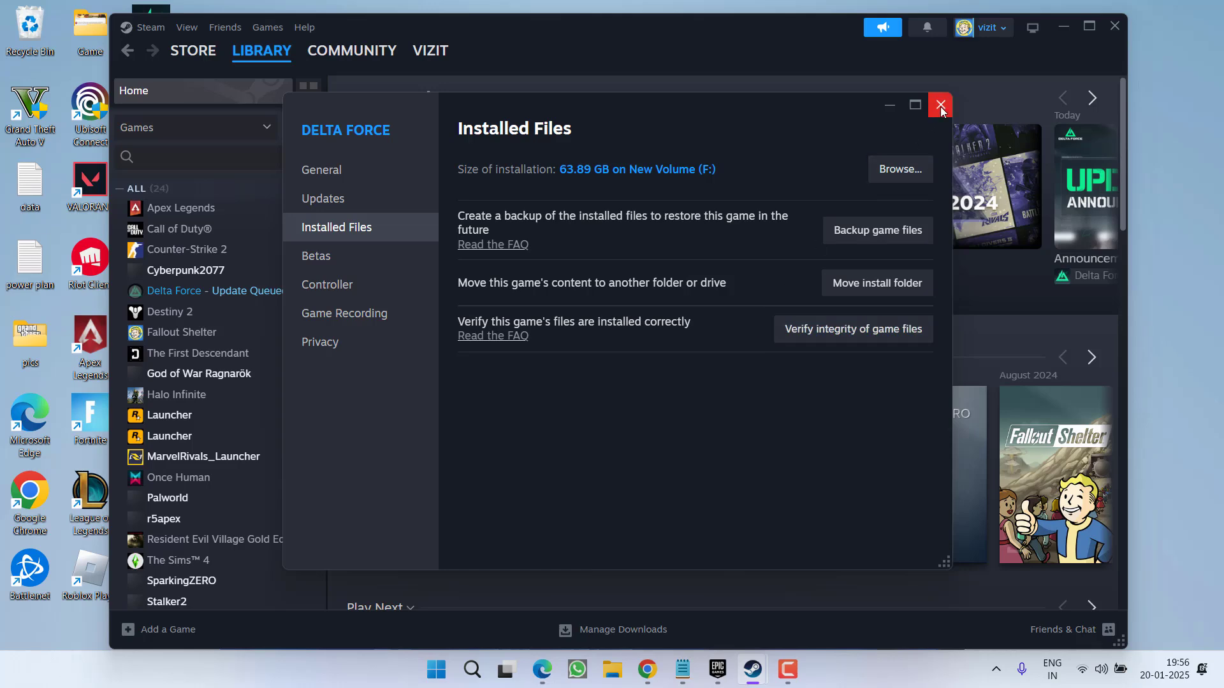
left_click(940, 106)
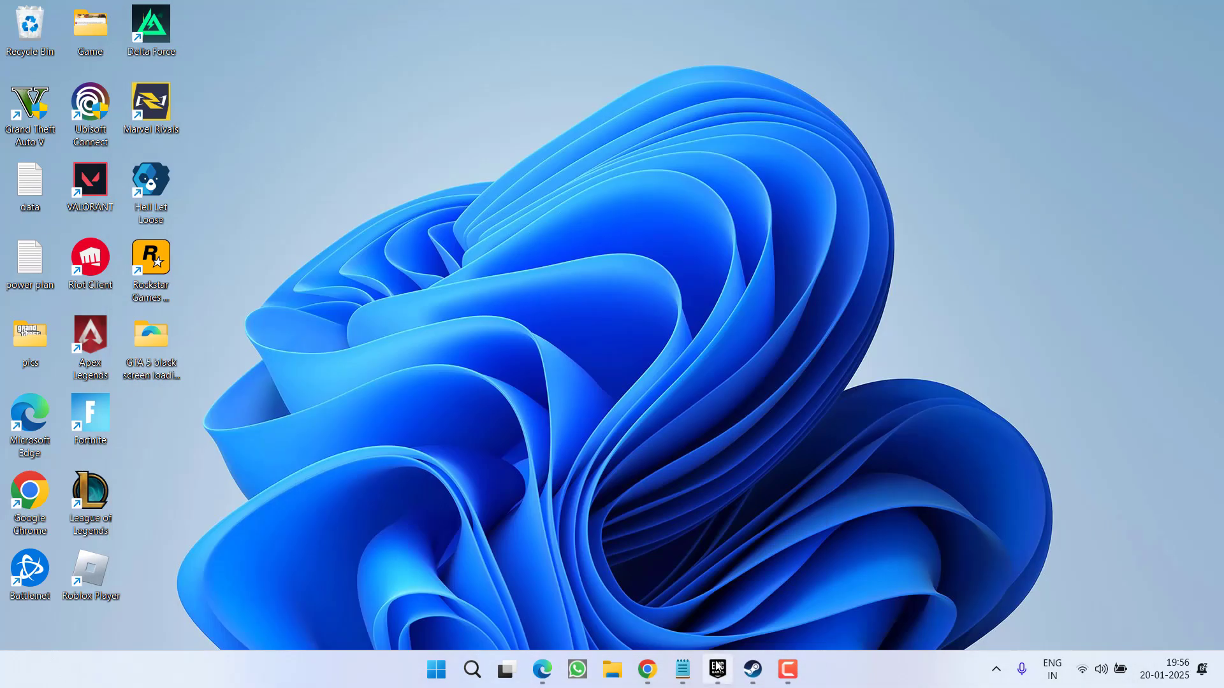
View Hell Let Loose's Manage/Verify options in the Epic Games Launcher library, then close them.
left_click(716, 669)
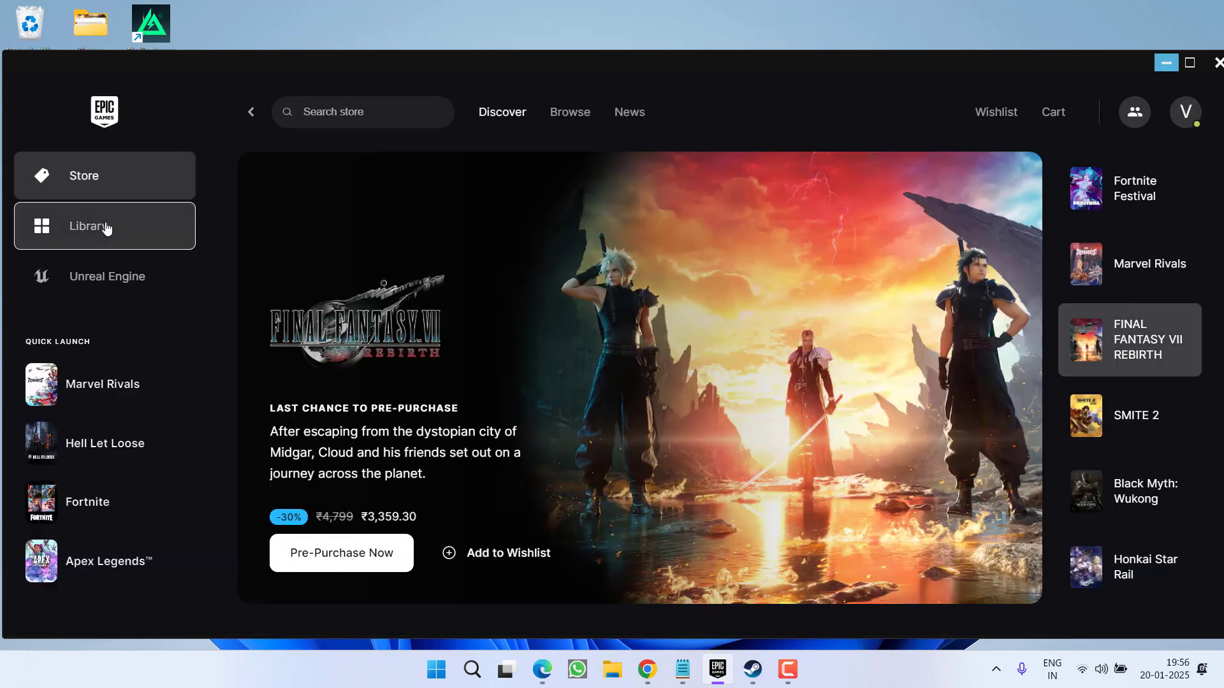
left_click(90, 225)
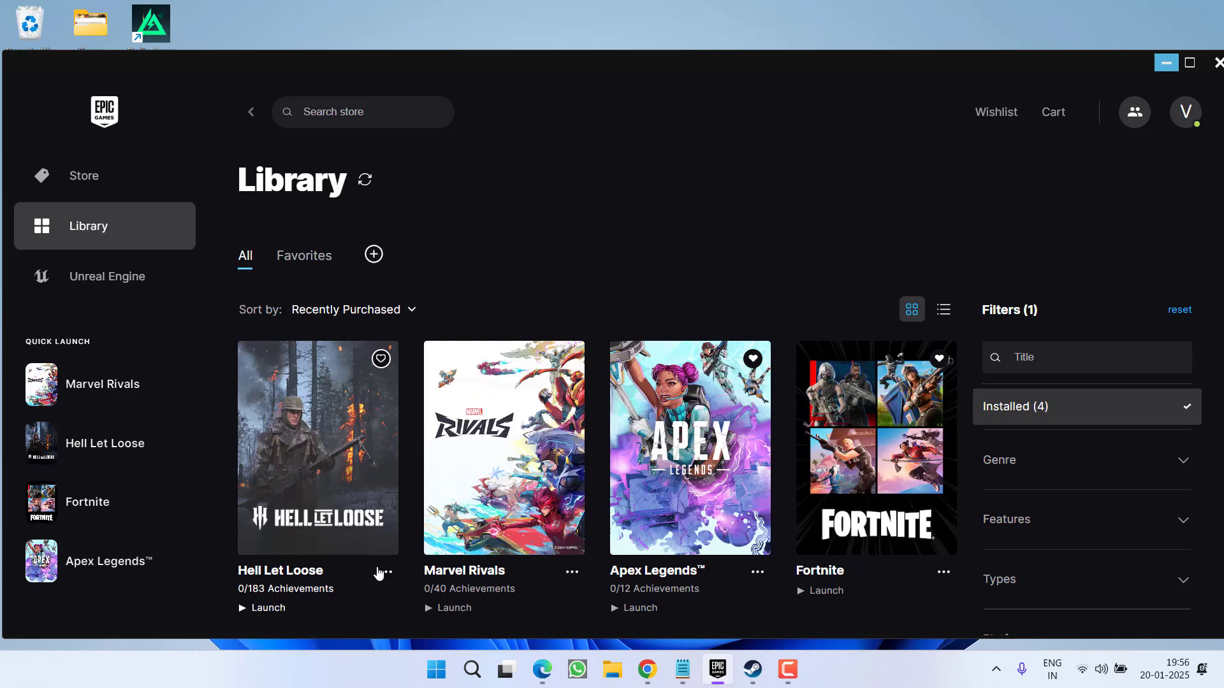
left_click(384, 572)
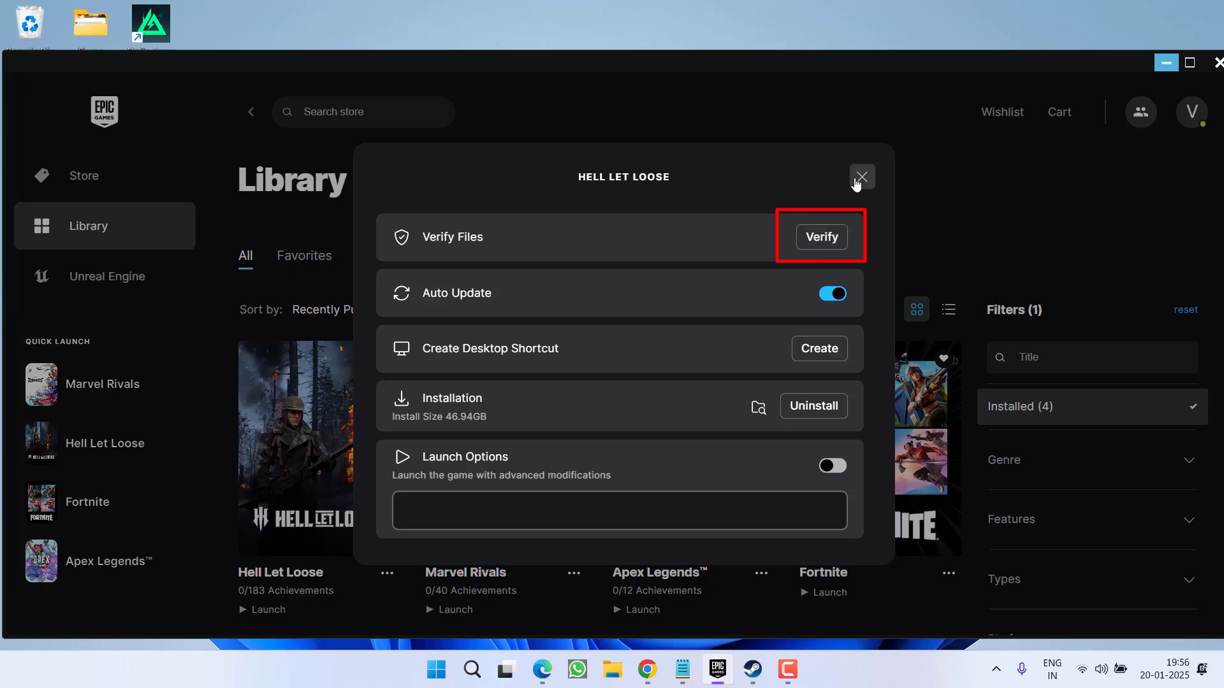
left_click(861, 176)
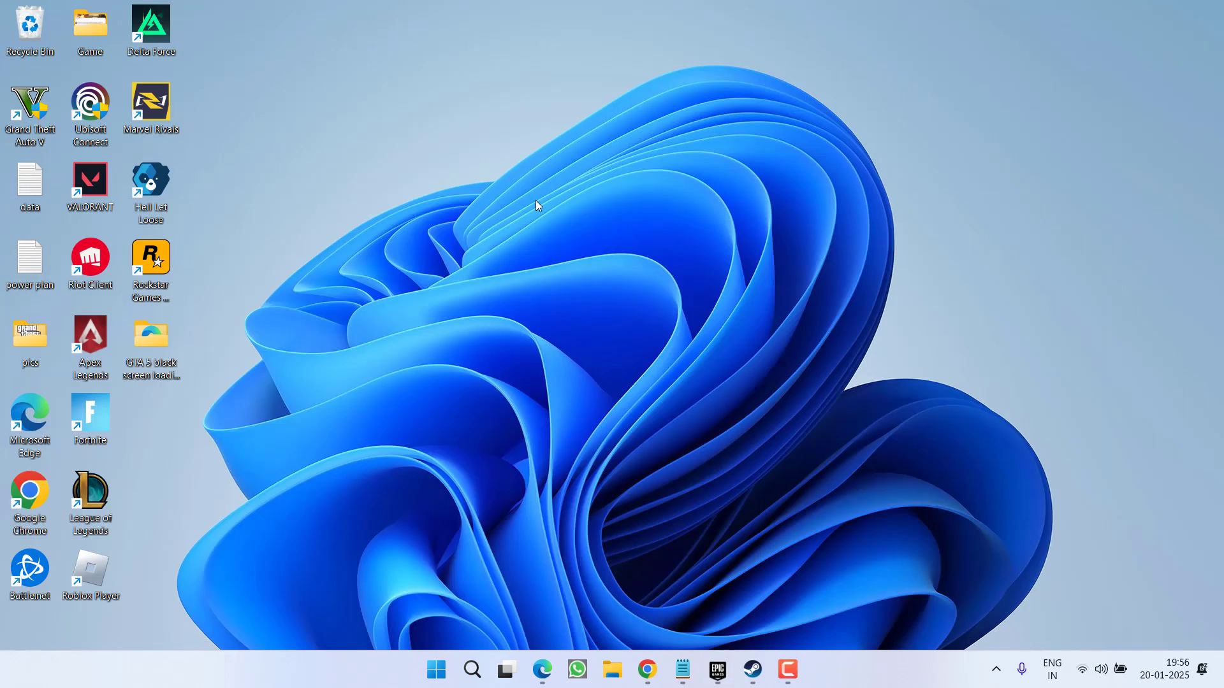
mouse_move(566, 237)
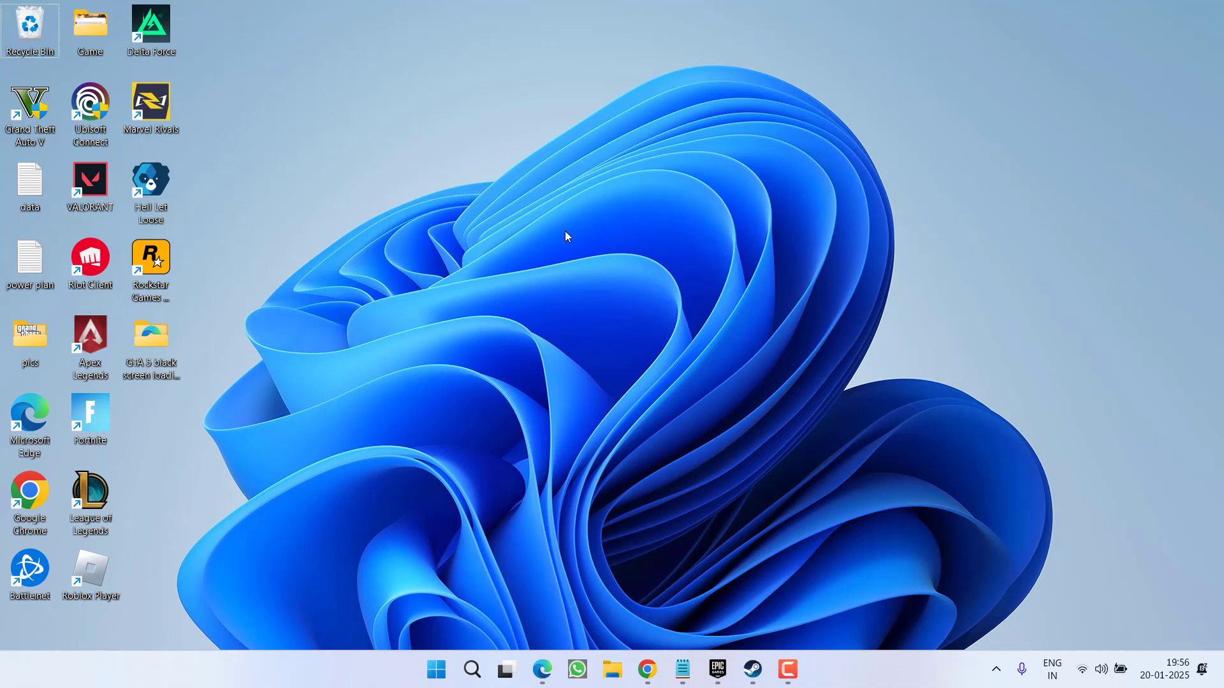
mouse_move(641, 645)
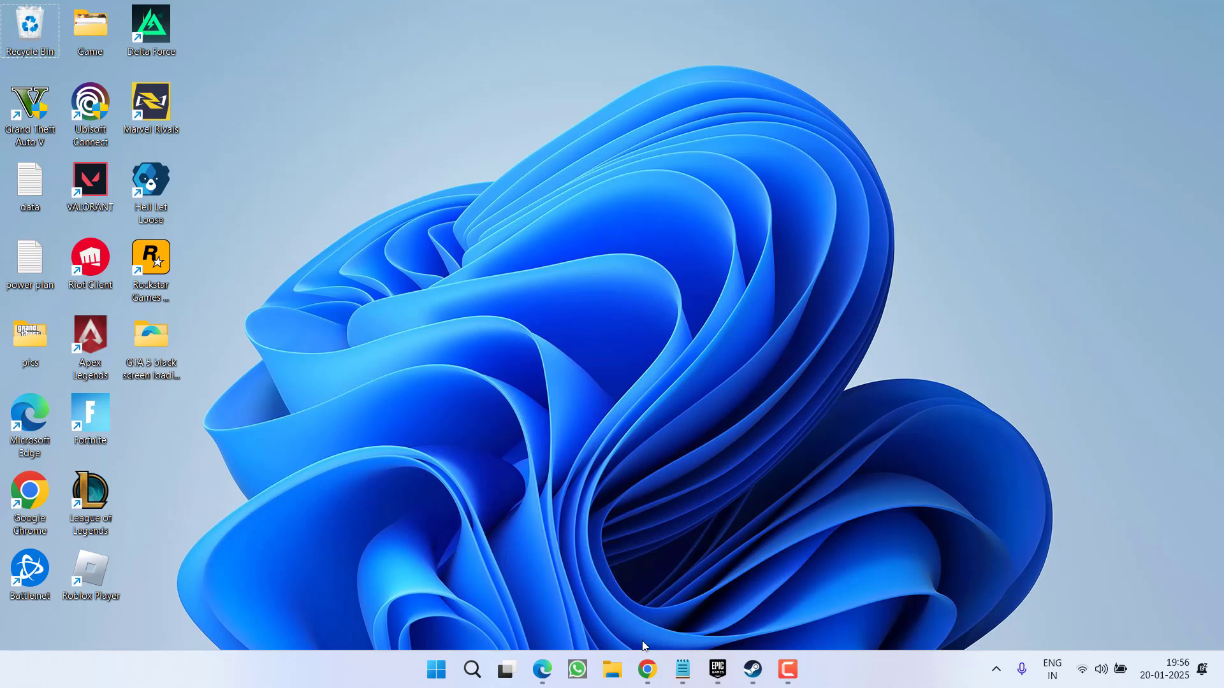
Download the WinMD5Free zip from winmd5.com and save it to the Desktop.
left_click(647, 669)
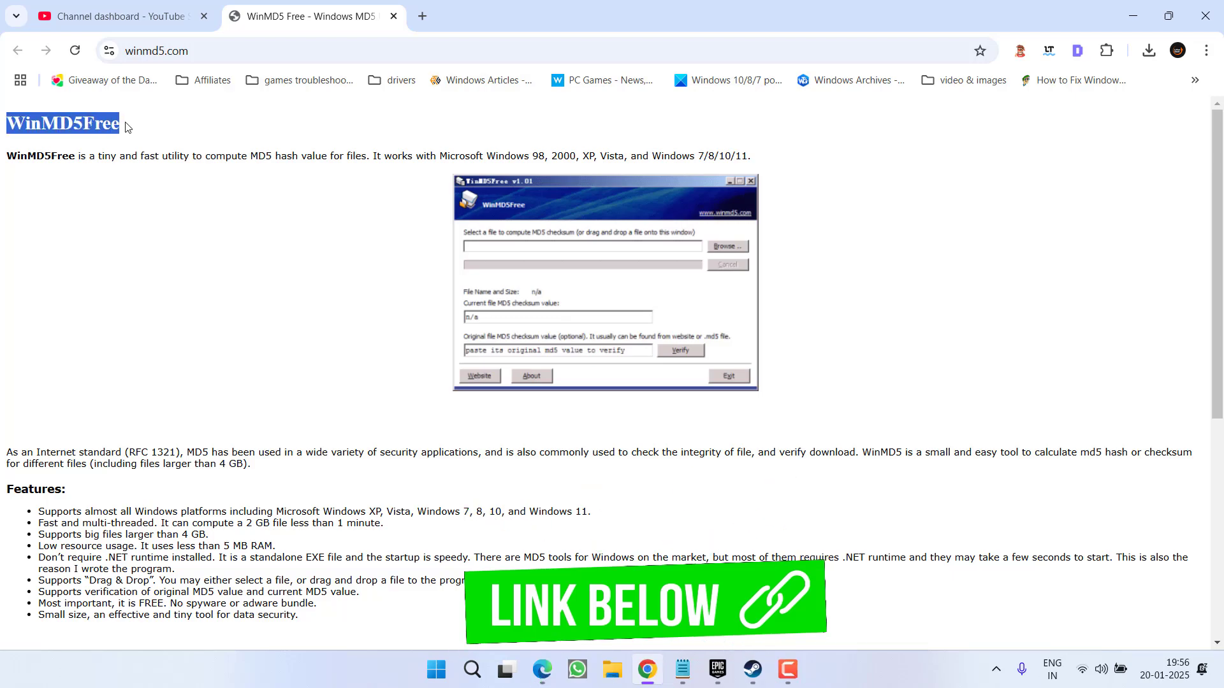
scroll("down", 3)
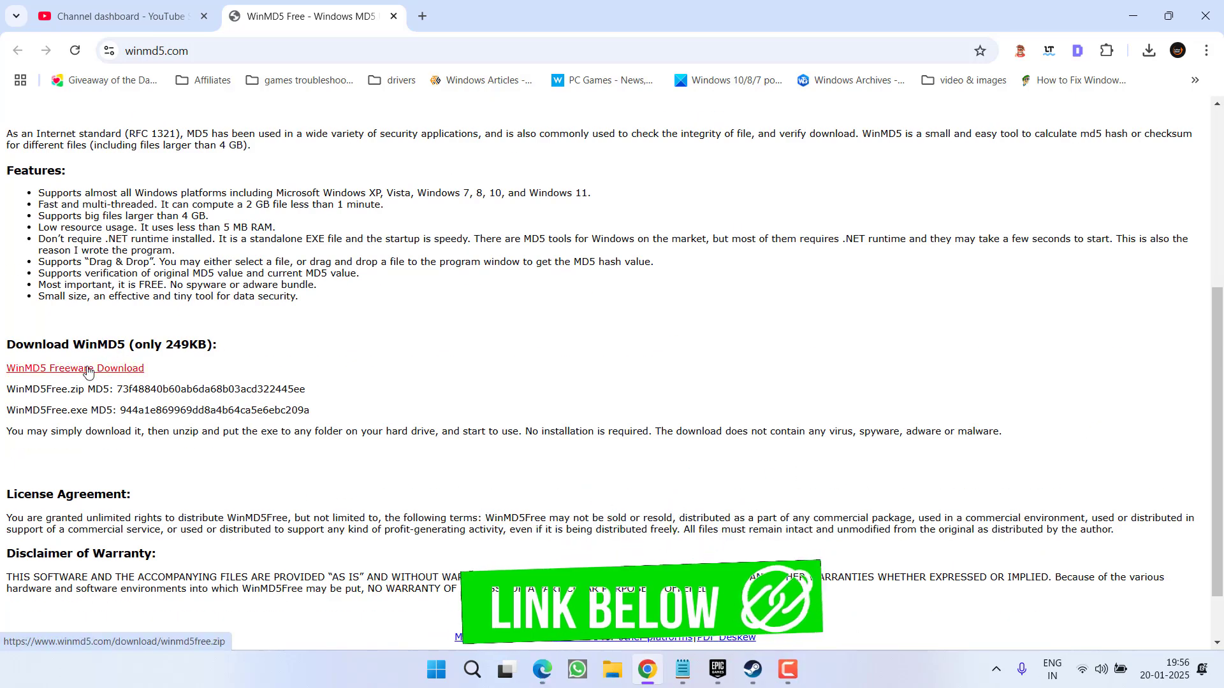
left_click(74, 367)
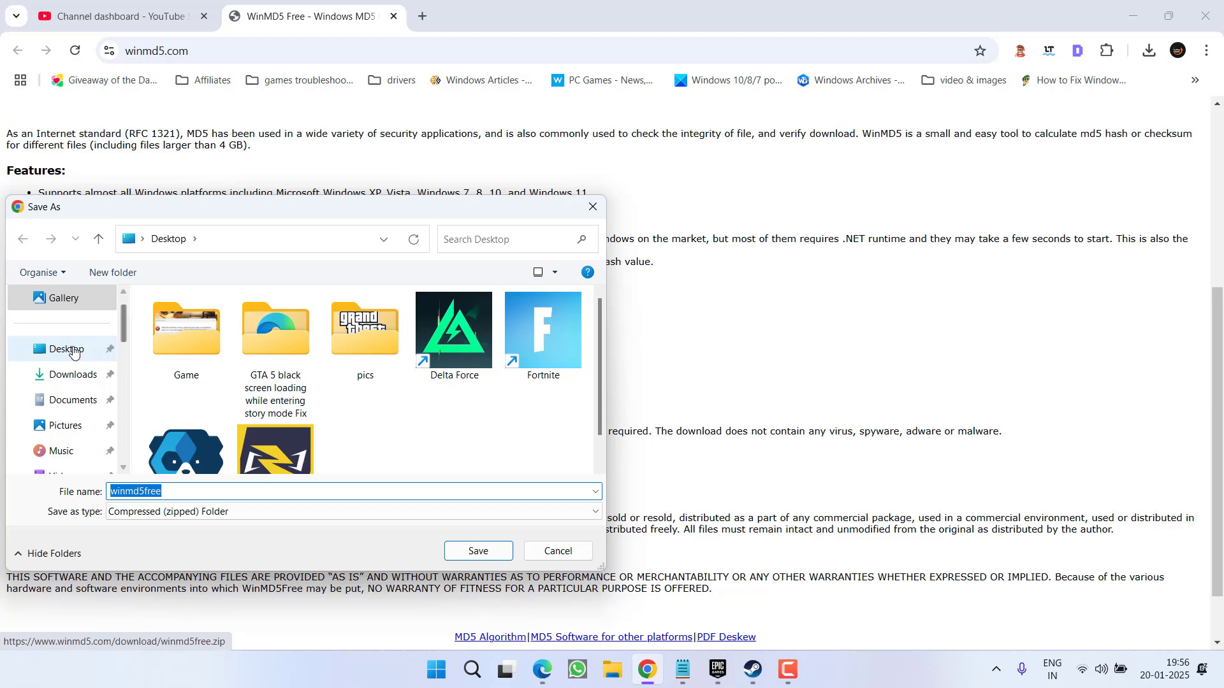
left_click(478, 551)
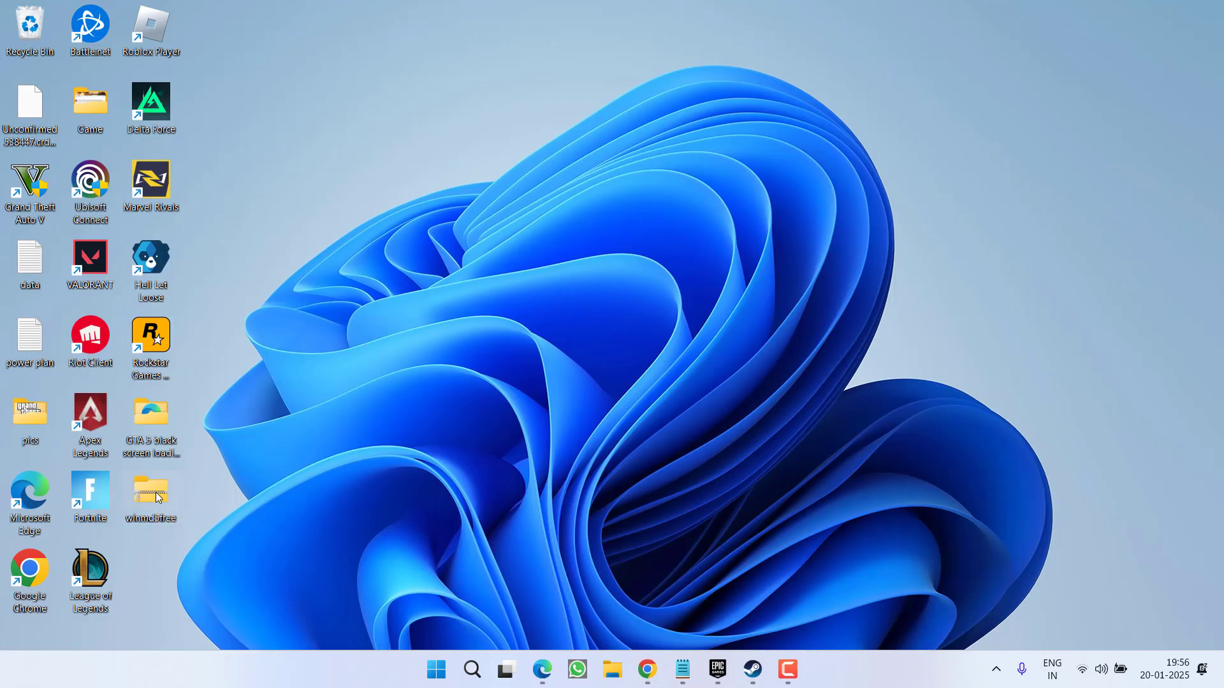
Launch WinMD5Free from the downloaded winmd5free zip, running it despite the extraction warning.
double_click(151, 496)
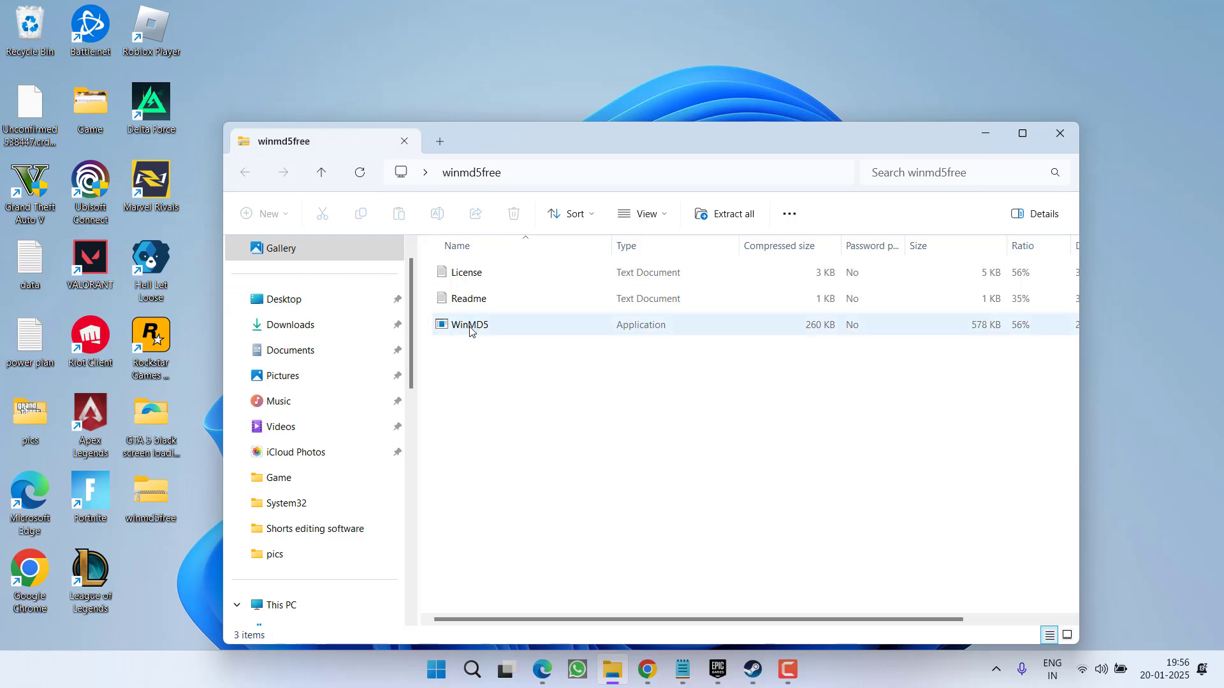
double_click(468, 324)
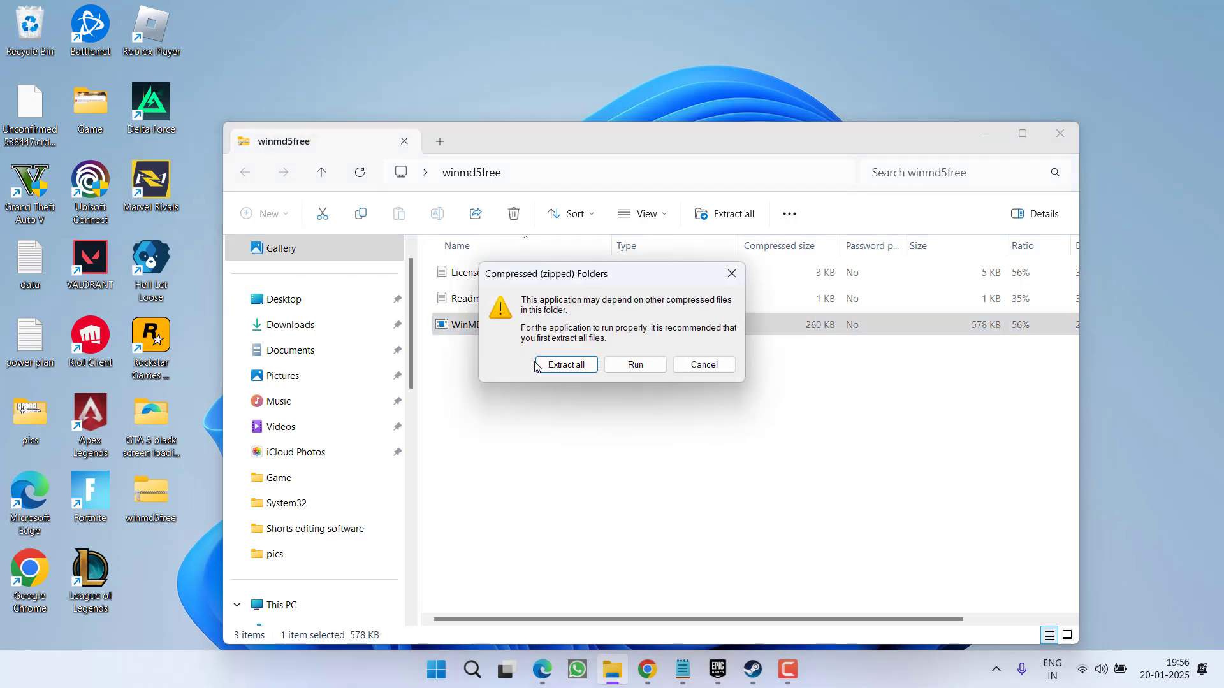
left_click(634, 365)
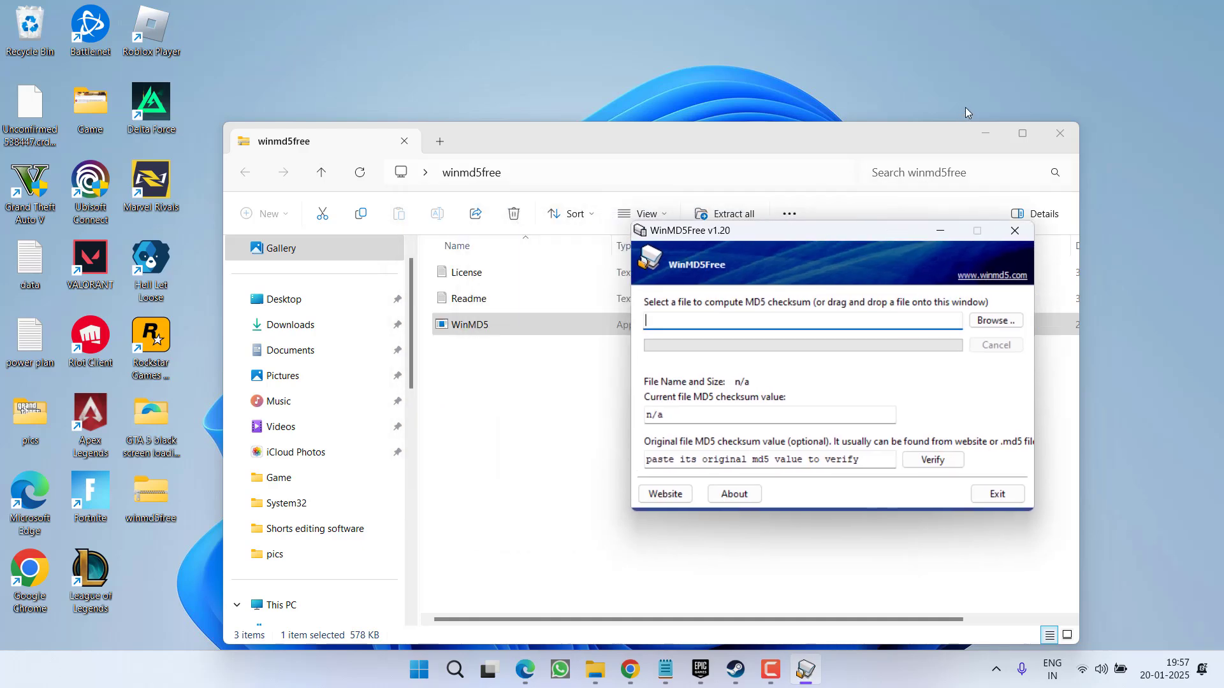
left_click(1060, 133)
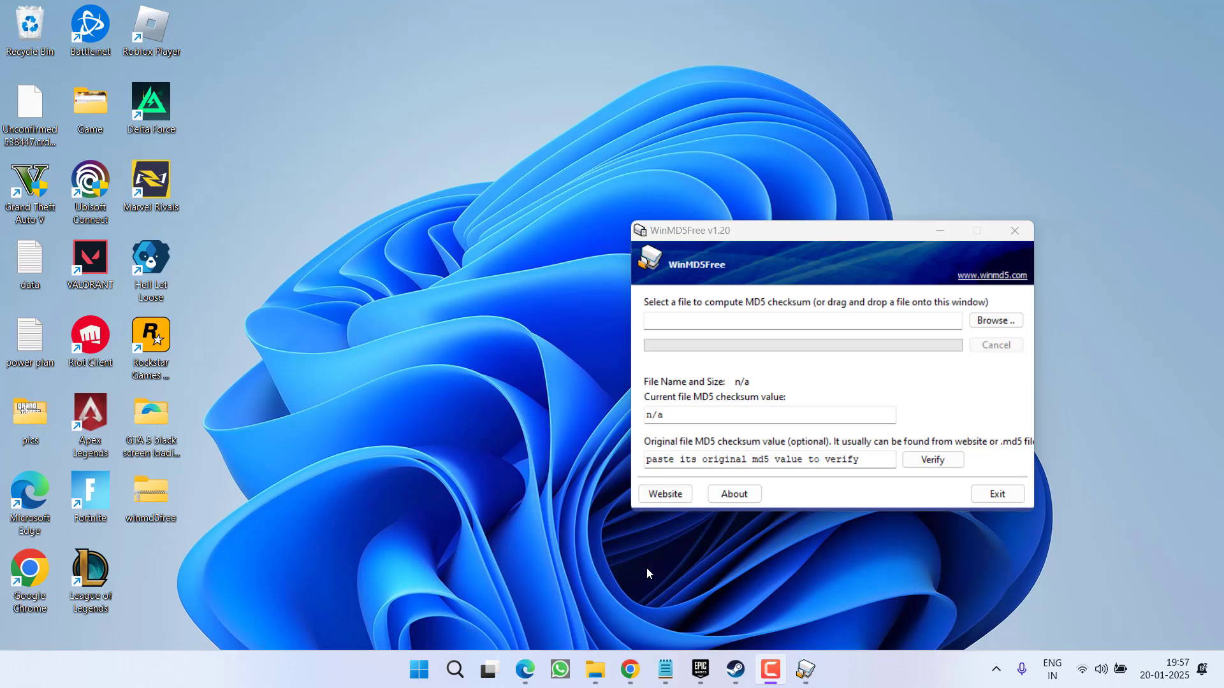
mouse_move(678, 236)
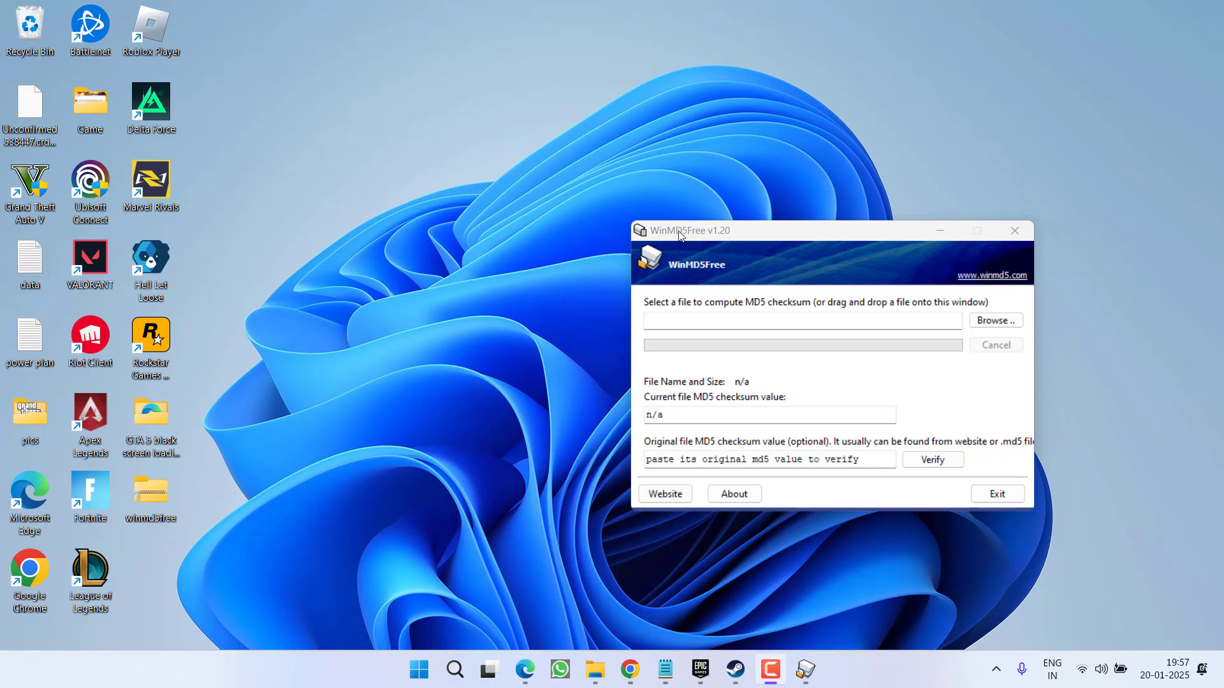
Navigate to F:\Rockstar Games\Grand Theft Auto V and select x64a.rpf.
left_click_drag(687, 231, 773, 227)
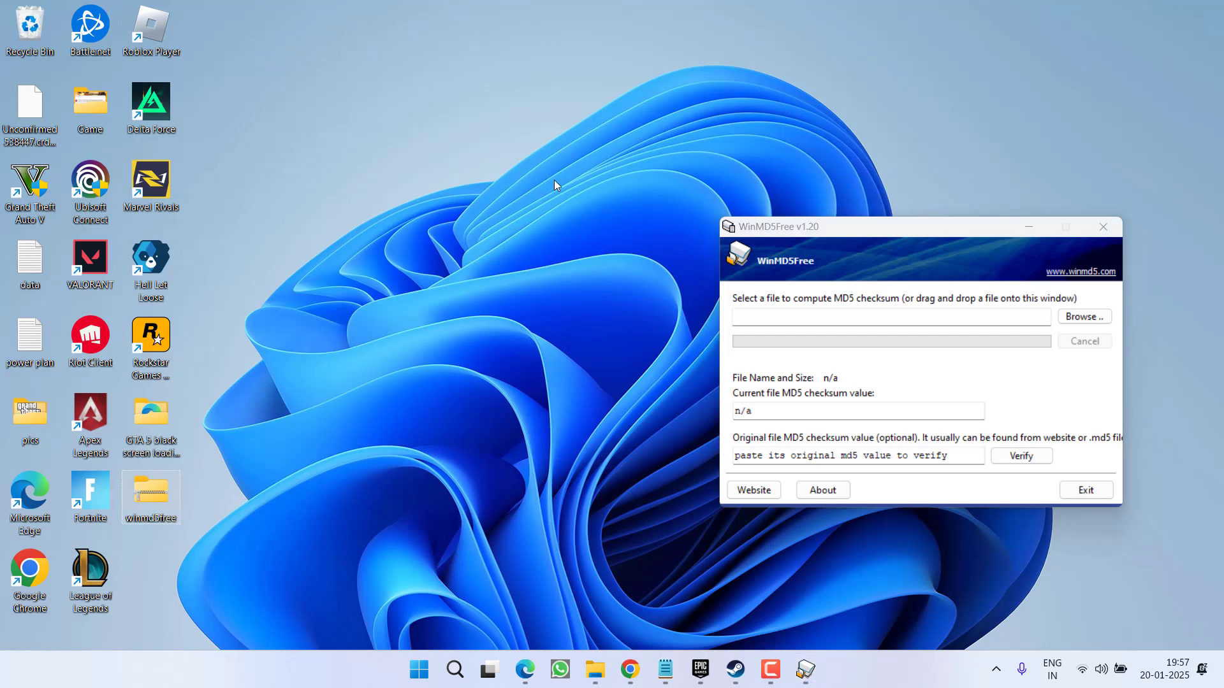
mouse_move(583, 220)
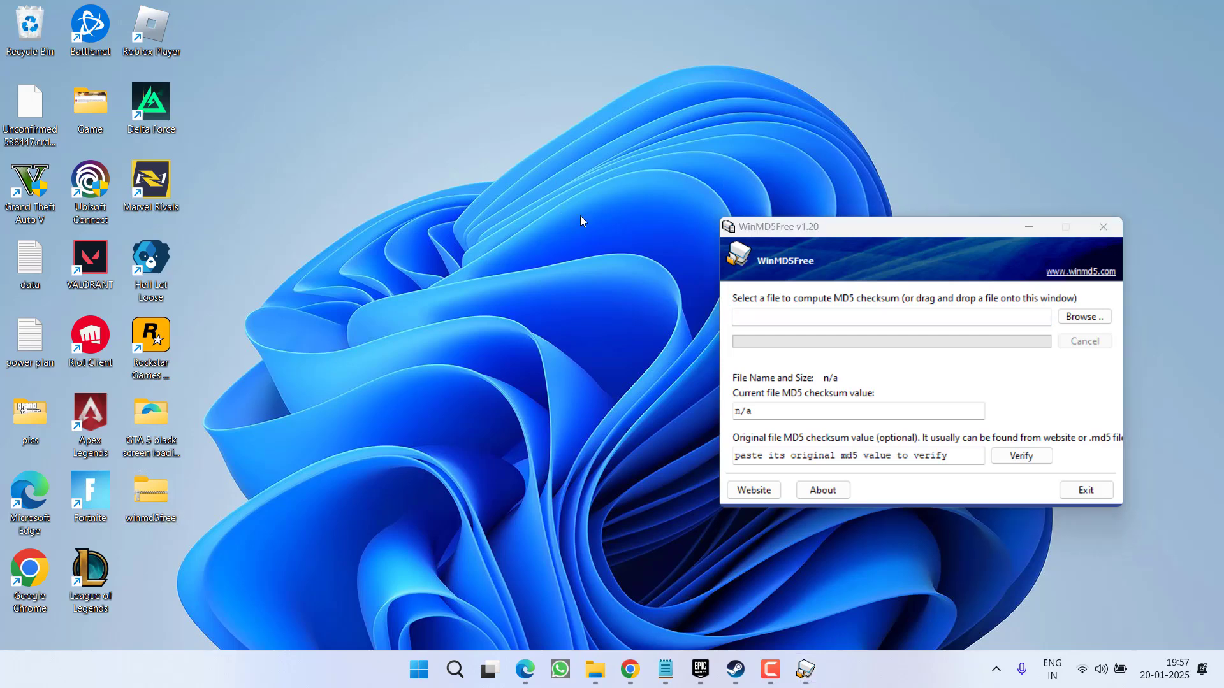
left_click(595, 670)
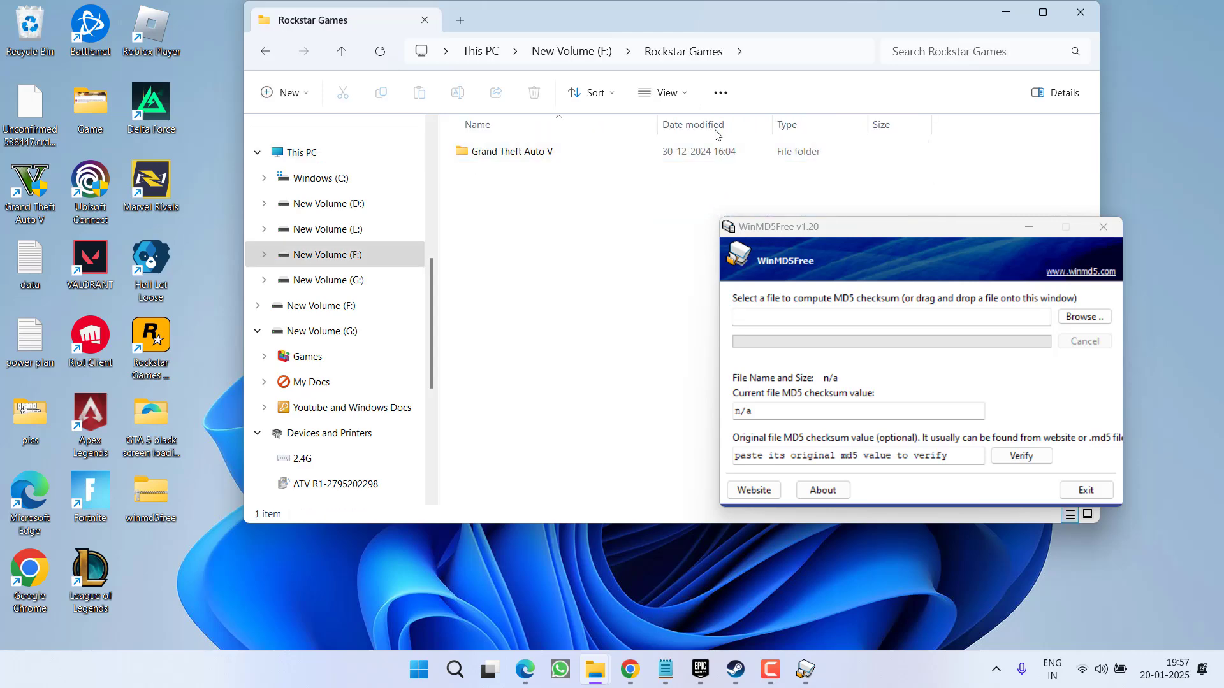
double_click(512, 151)
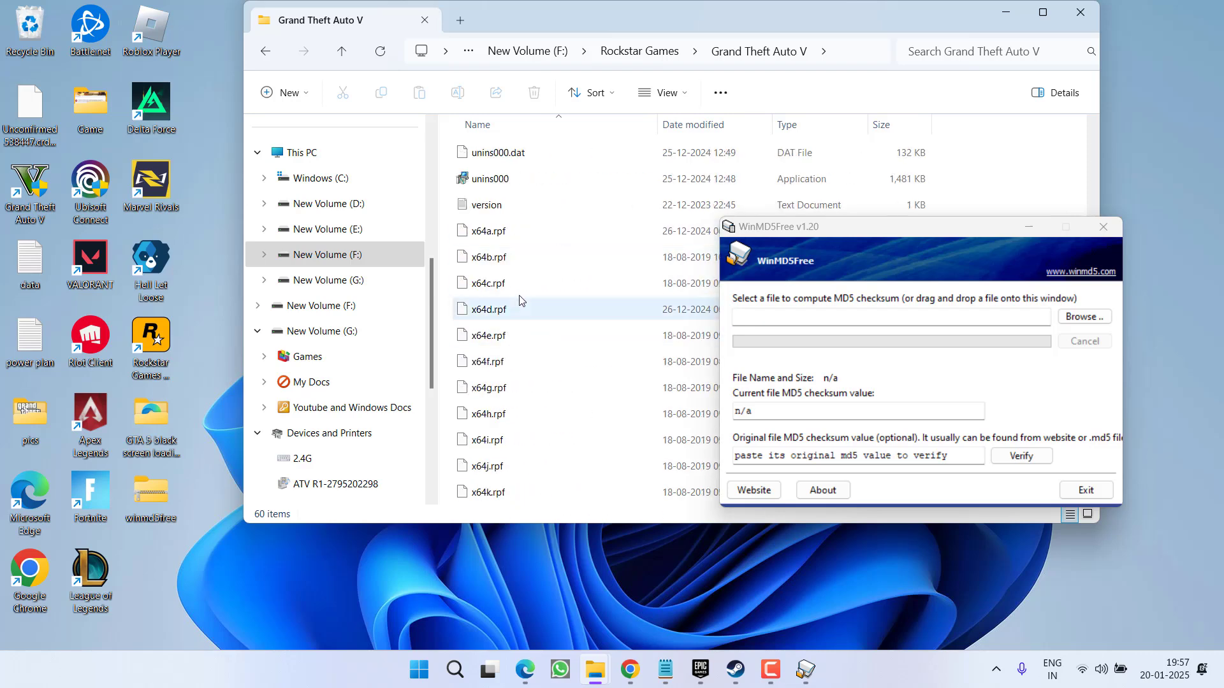
left_click(487, 230)
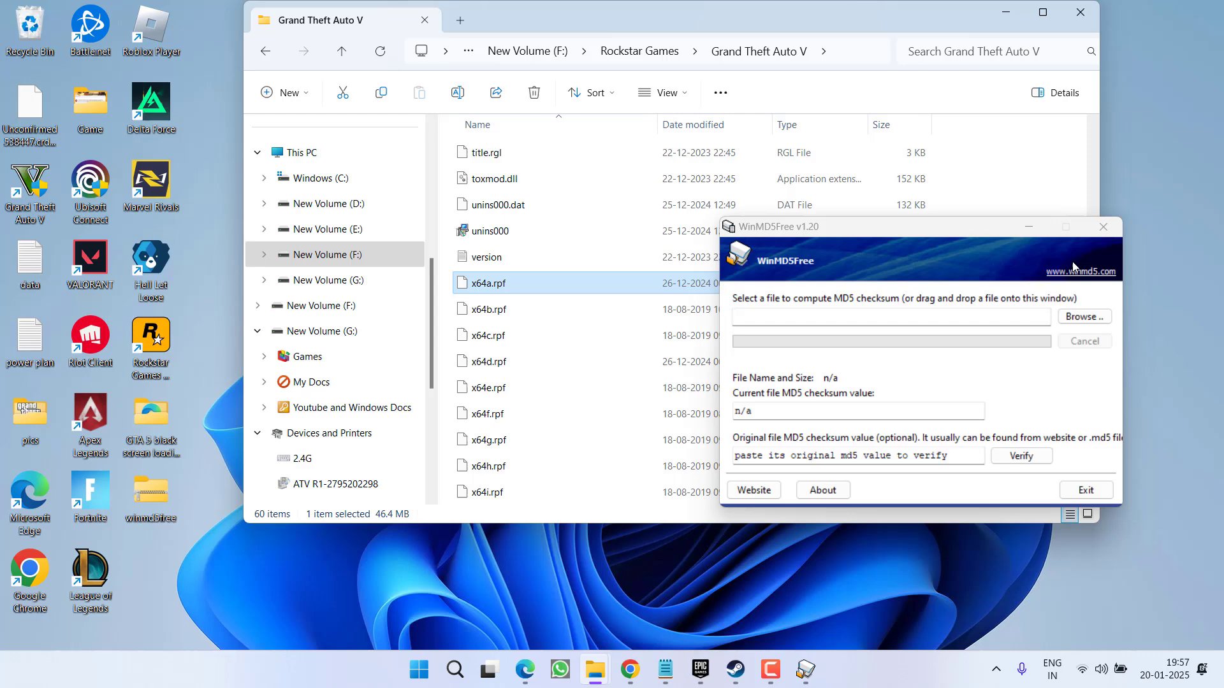
Compute x64b.rpf's MD5 in WinMD5Free and highlight its matching line in the Notepad checksum list.
left_click(485, 308)
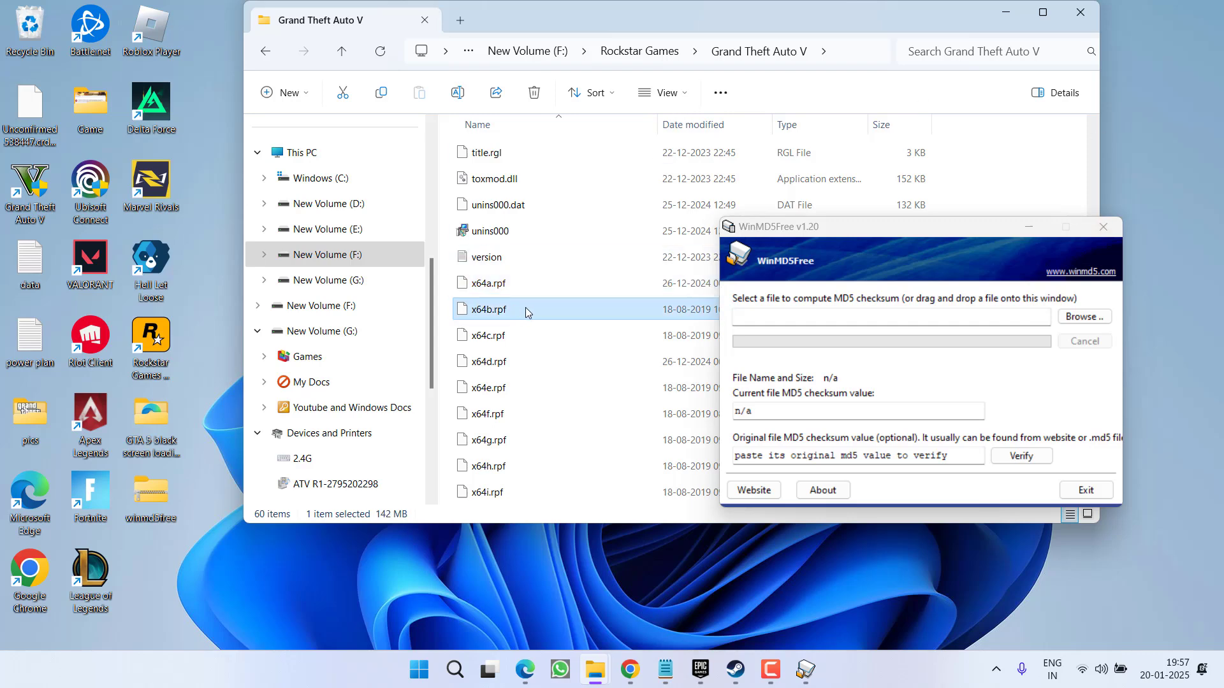
mouse_move(492, 310)
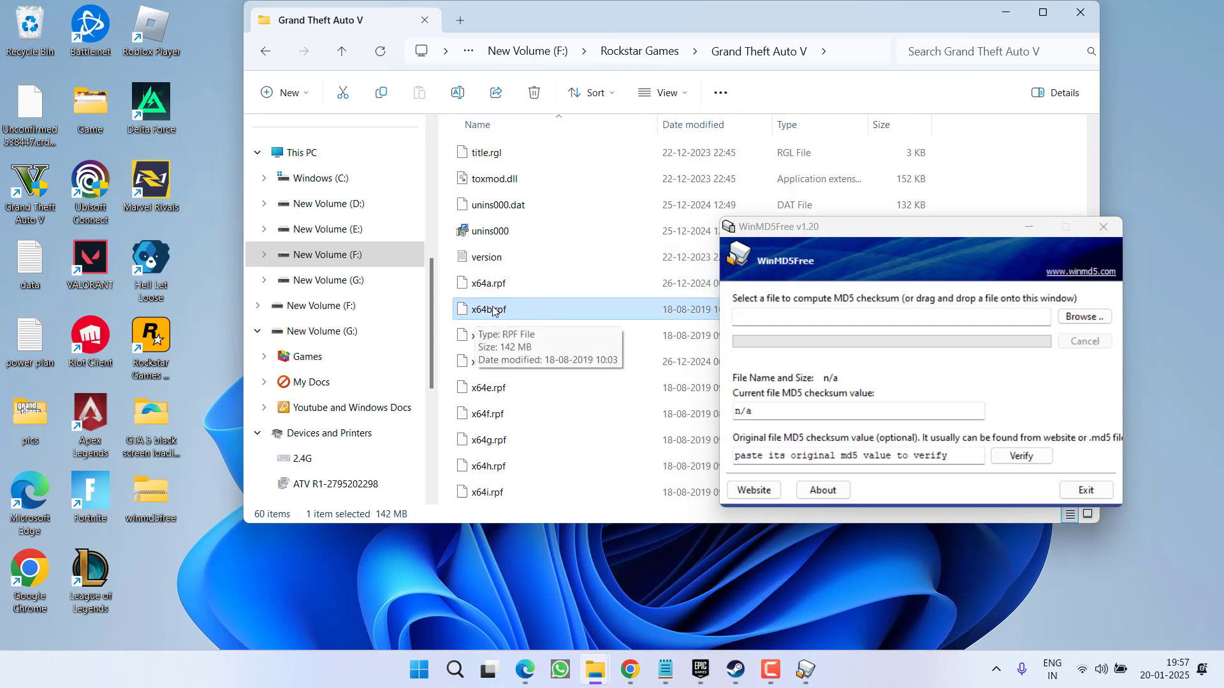
mouse_move(788, 332)
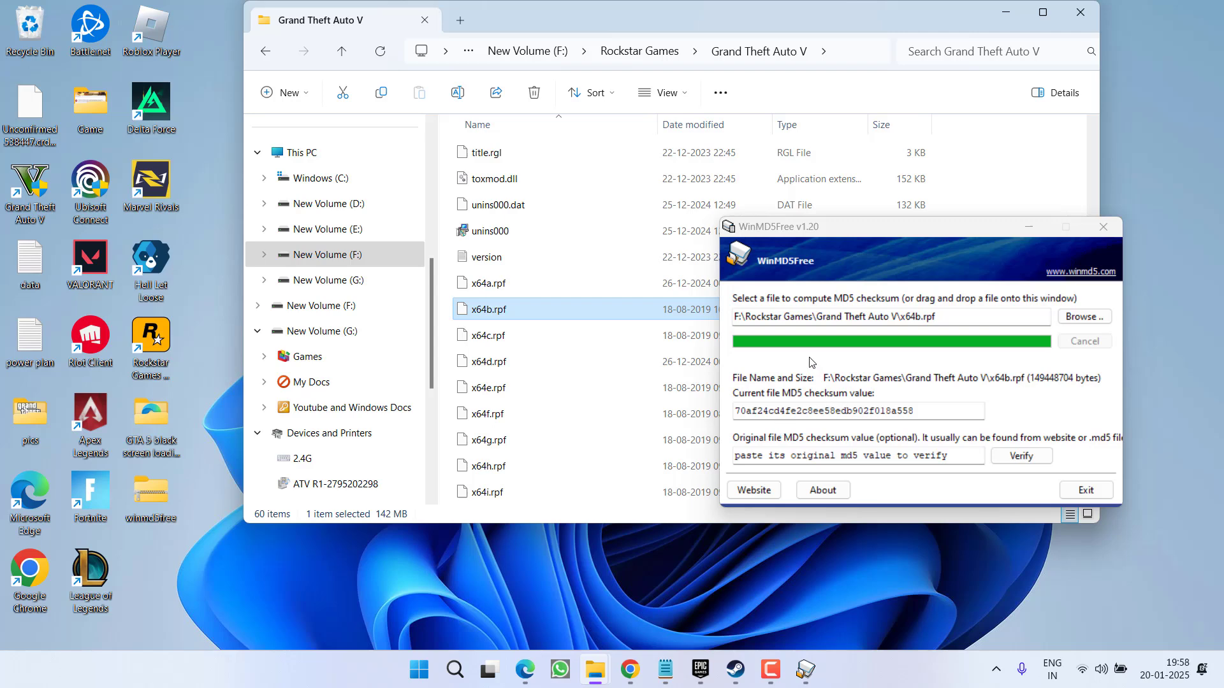
left_click(845, 411)
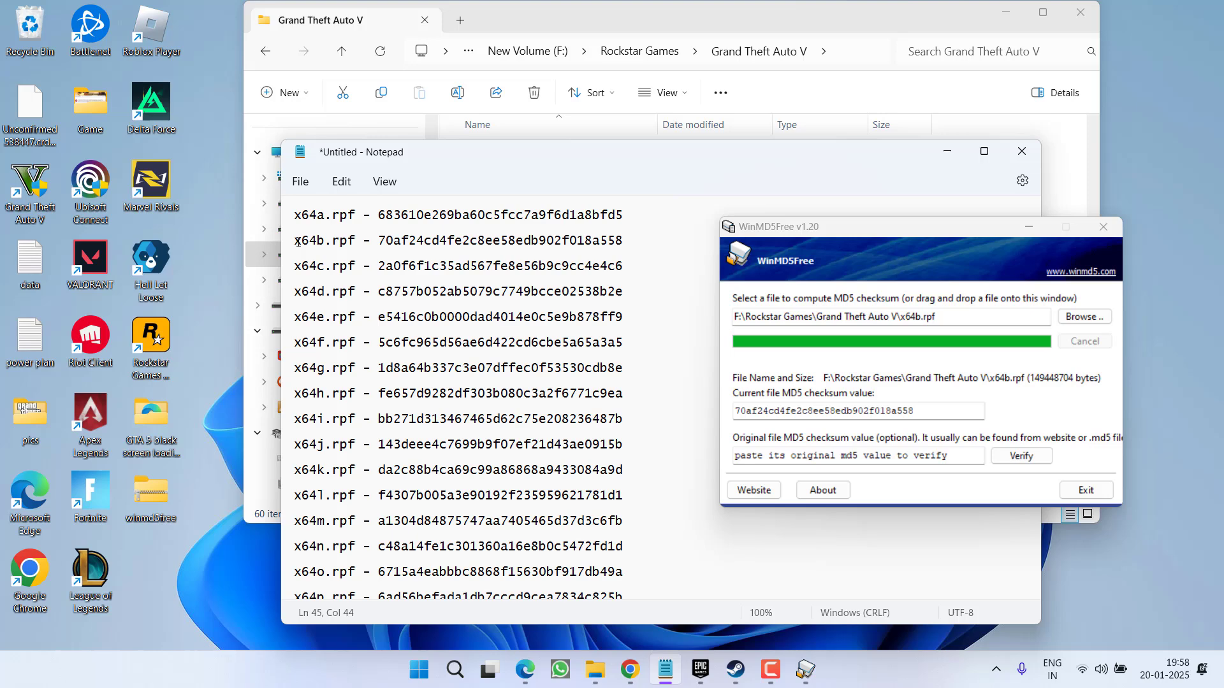
triple_click(461, 241)
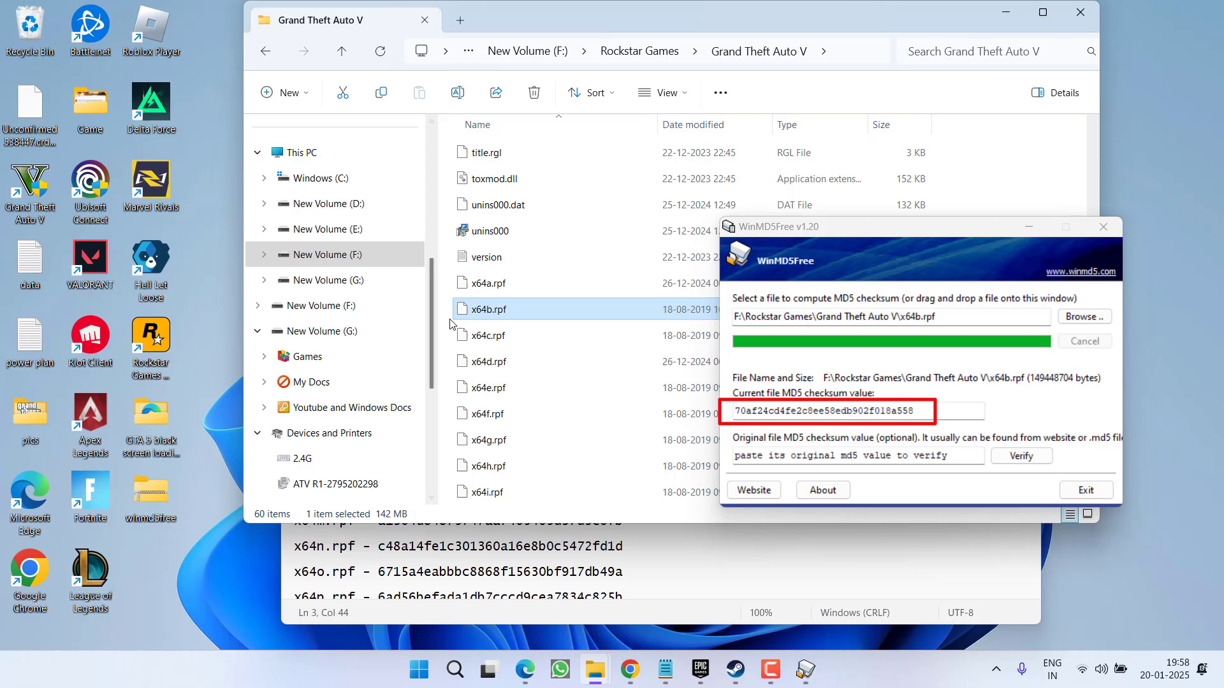
mouse_move(489, 283)
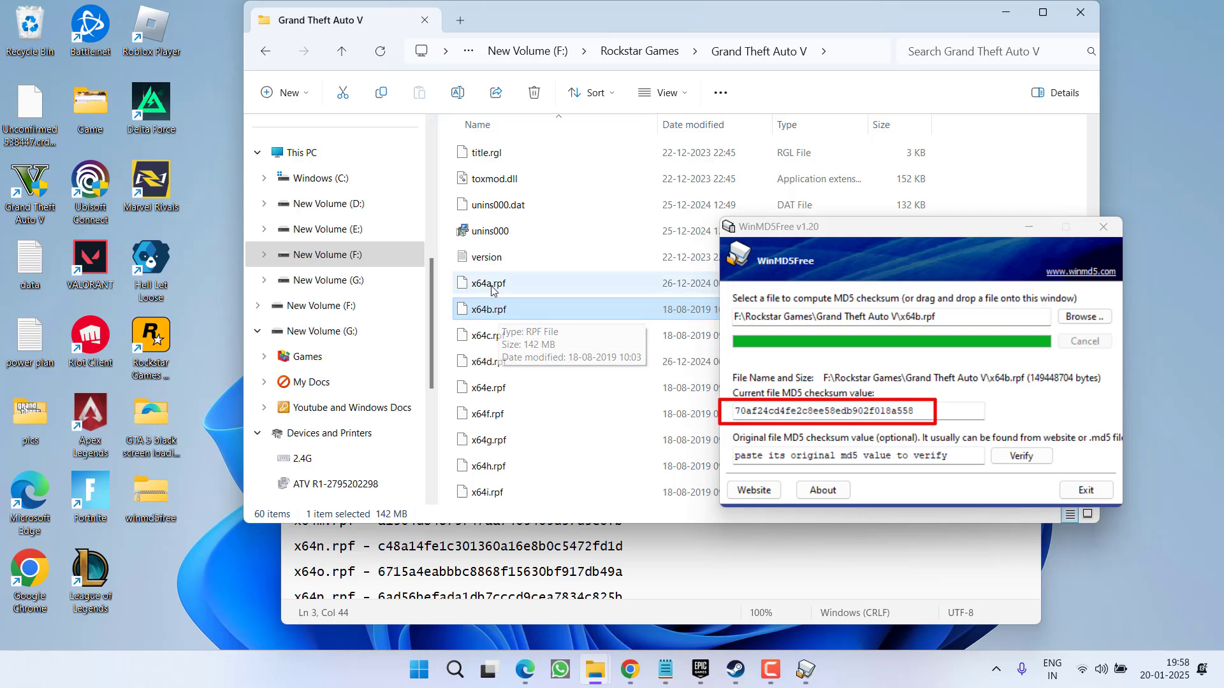
Compute x64a.rpf's MD5 and mark its differing entry in the Notepad checksum list.
left_click(486, 283)
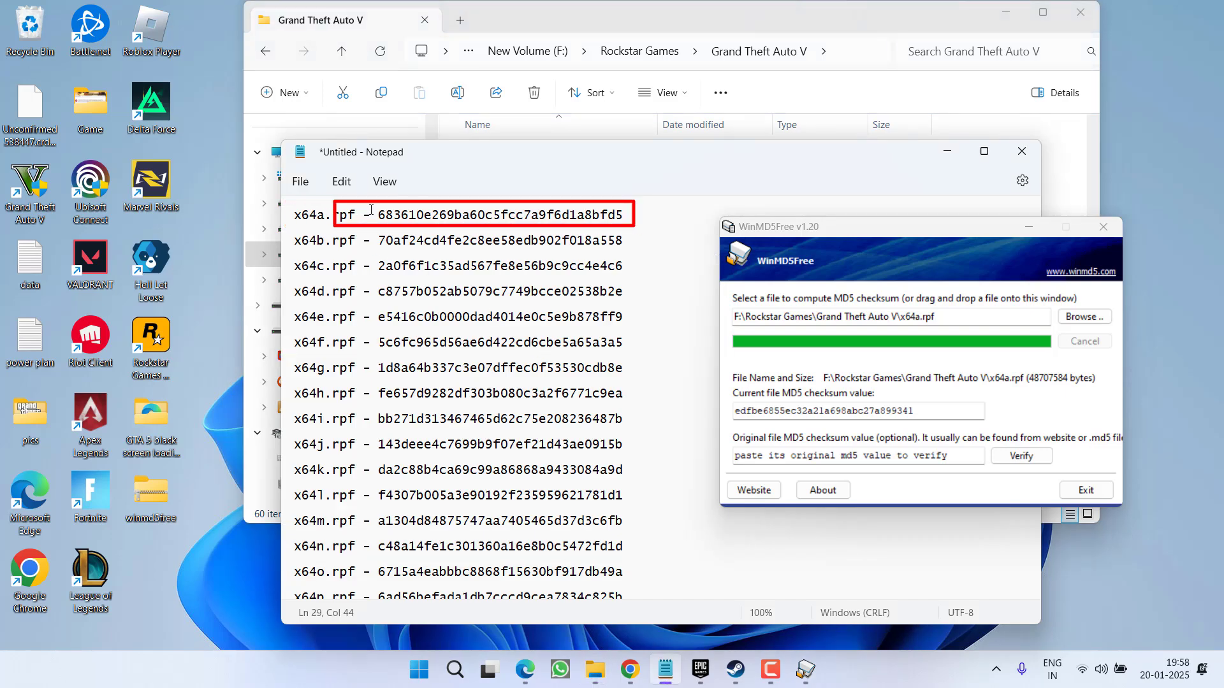
double_click(500, 214)
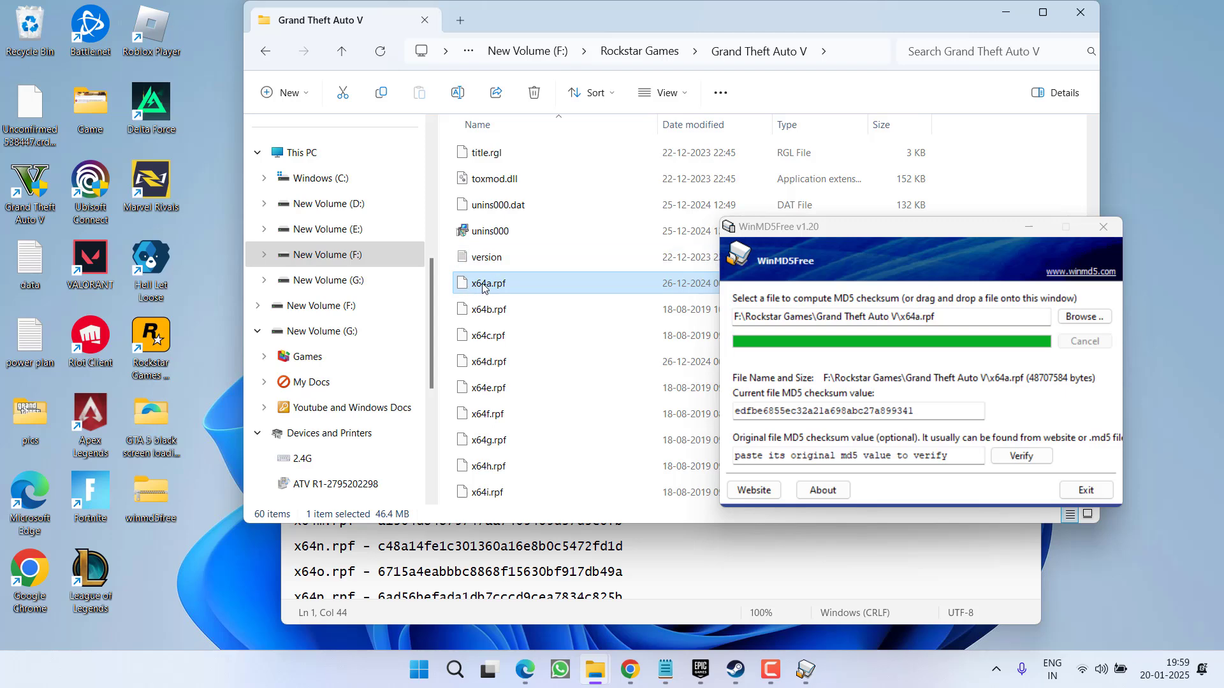
Review x64a.rpf's options among the remaining .rpf files and exit WinMD5Free.
right_click(486, 283)
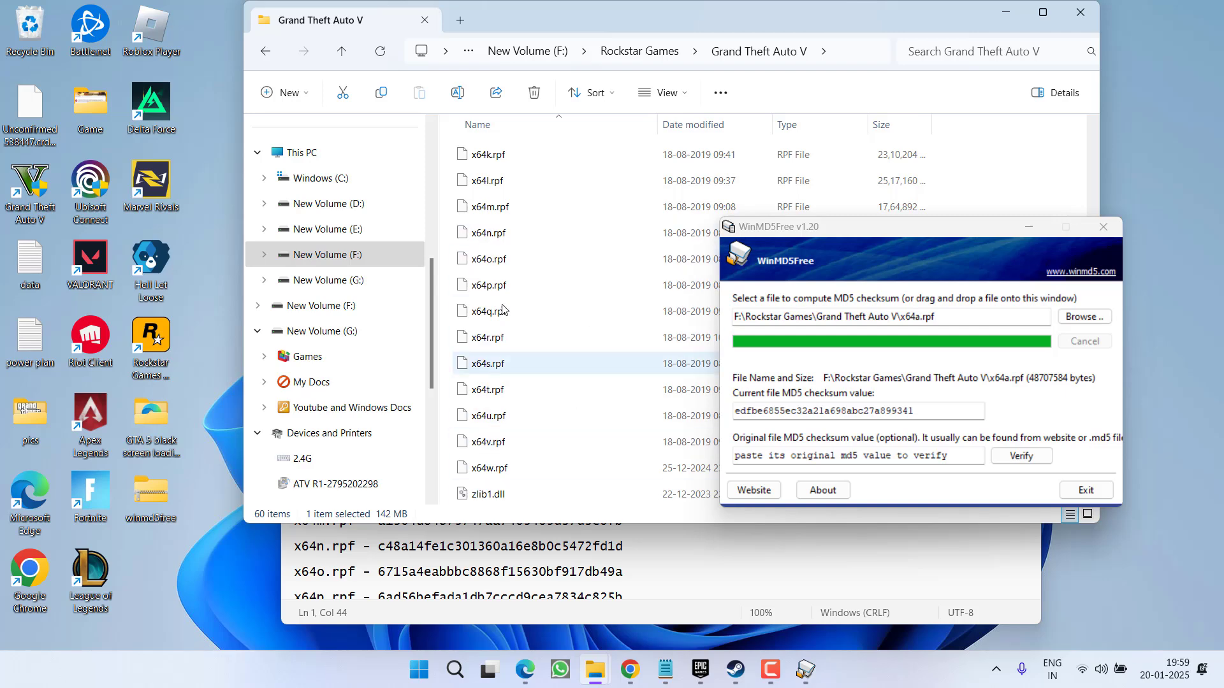
mouse_move(542, 379)
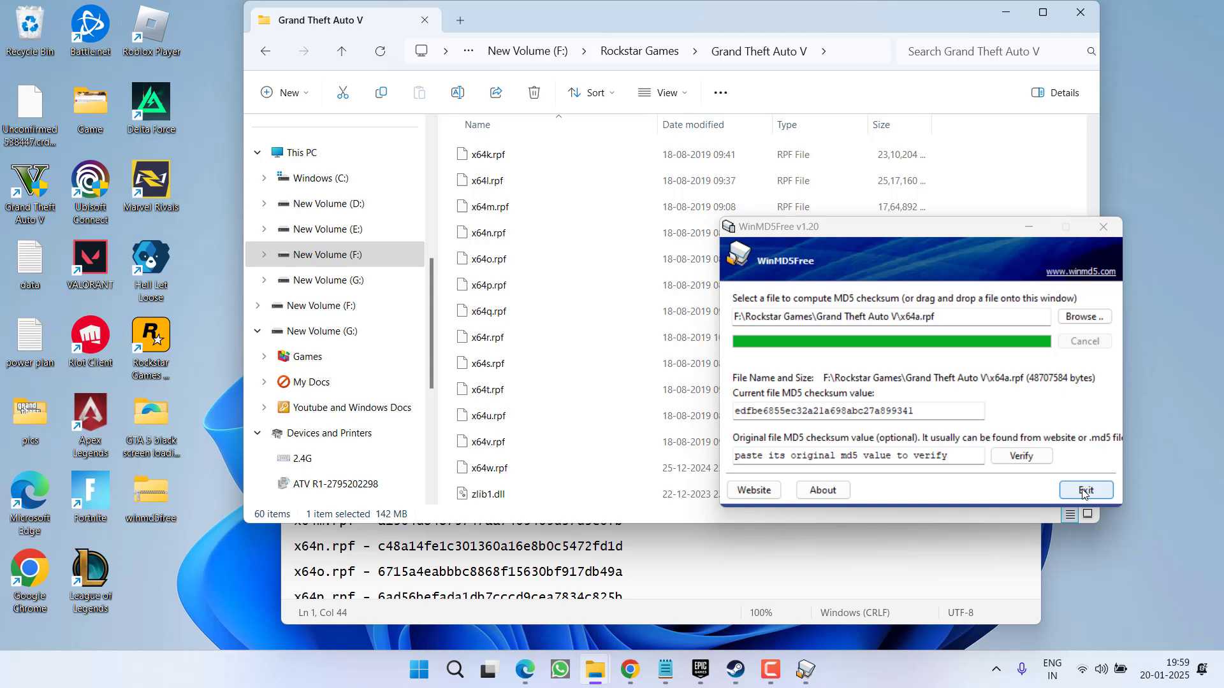
left_click(1085, 490)
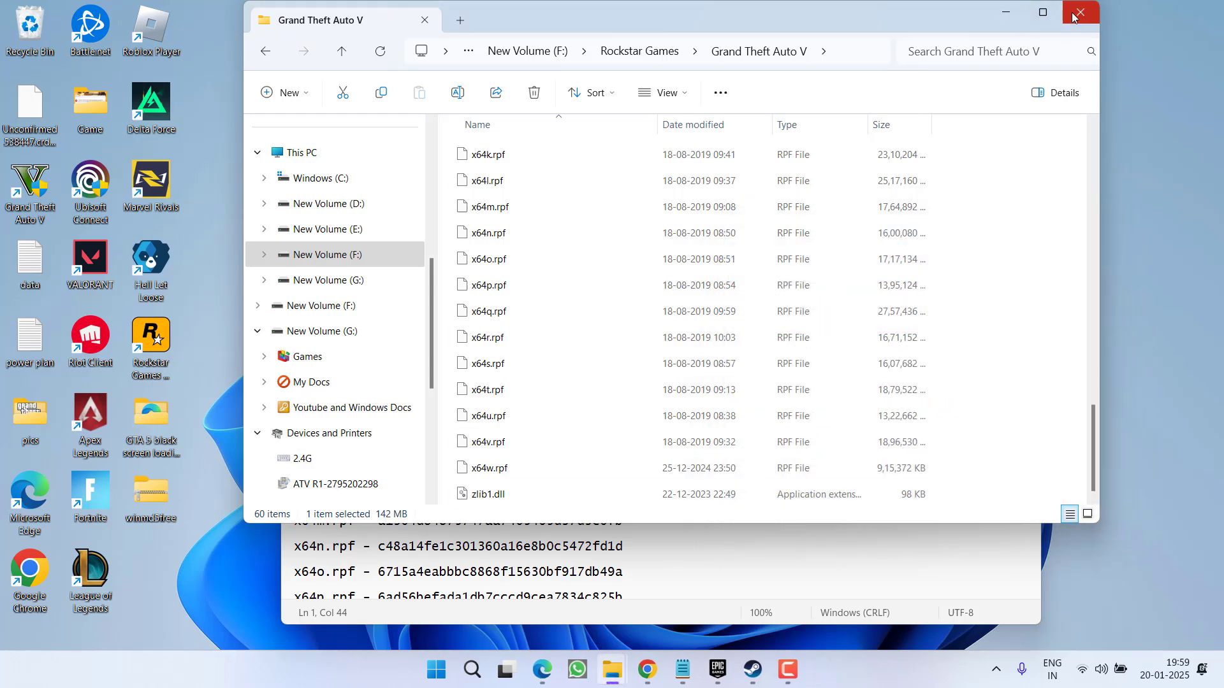
mouse_move(1080, 14)
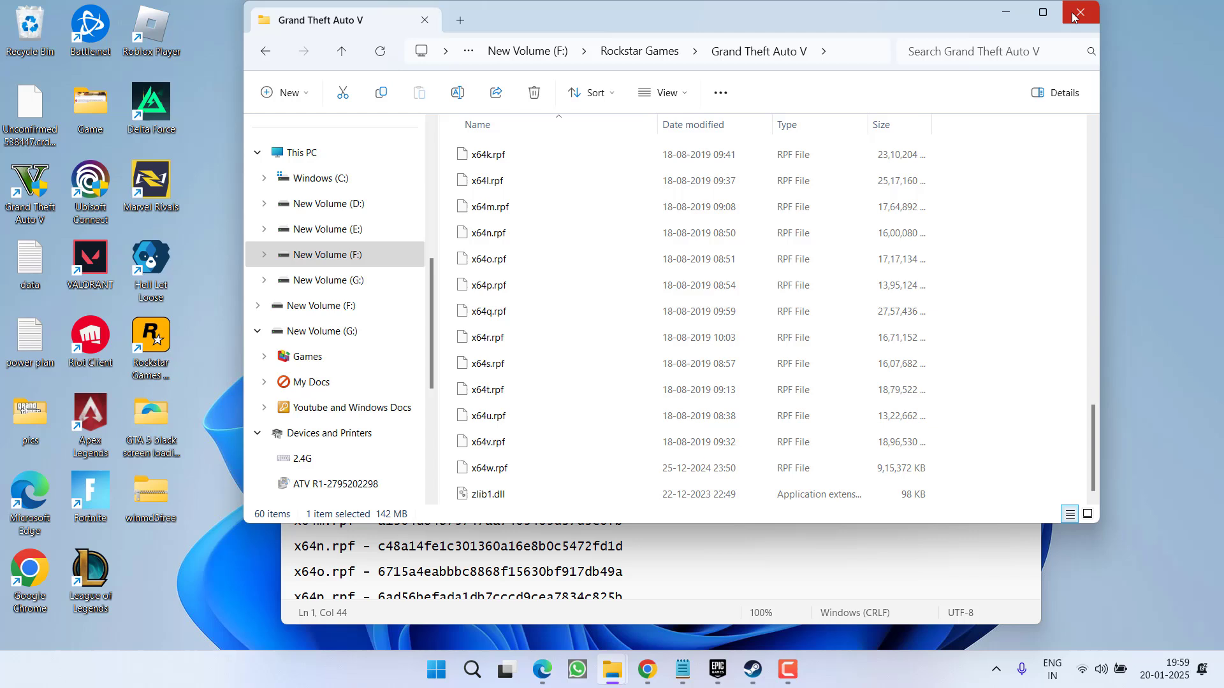
mouse_move(614, 259)
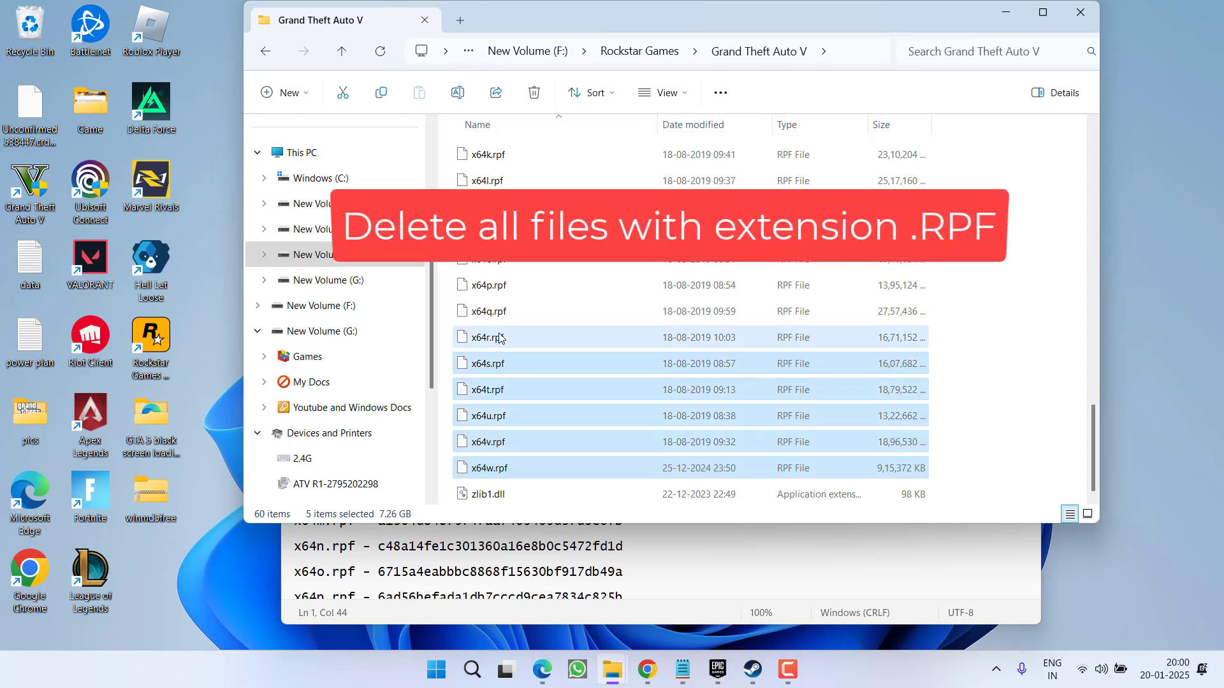
left_click(486, 336)
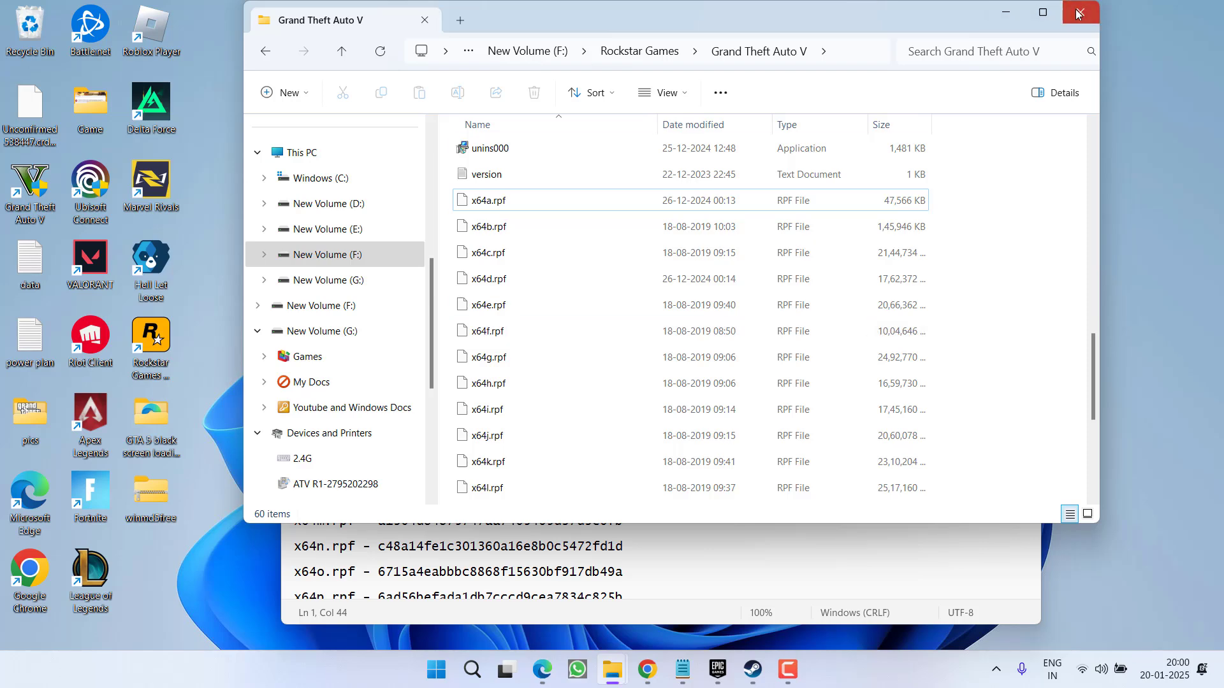
Close the Grand Theft Auto V Explorer window and the Notepad checksum notes.
left_click(1080, 13)
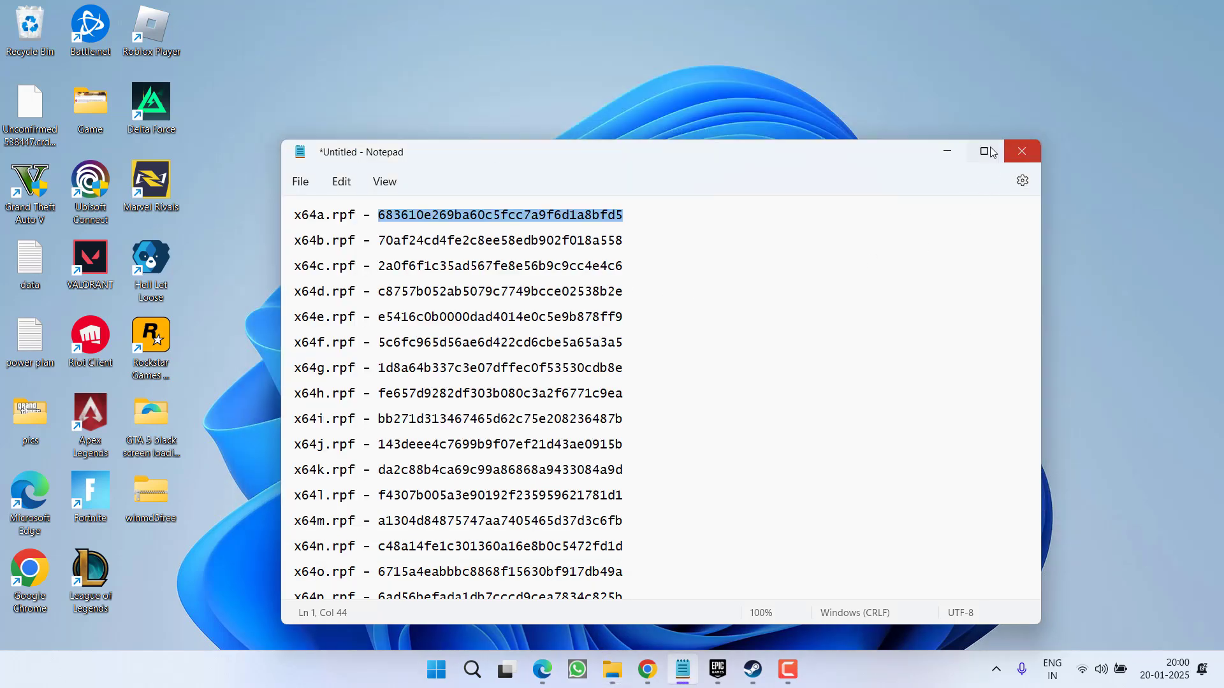
left_click(1021, 151)
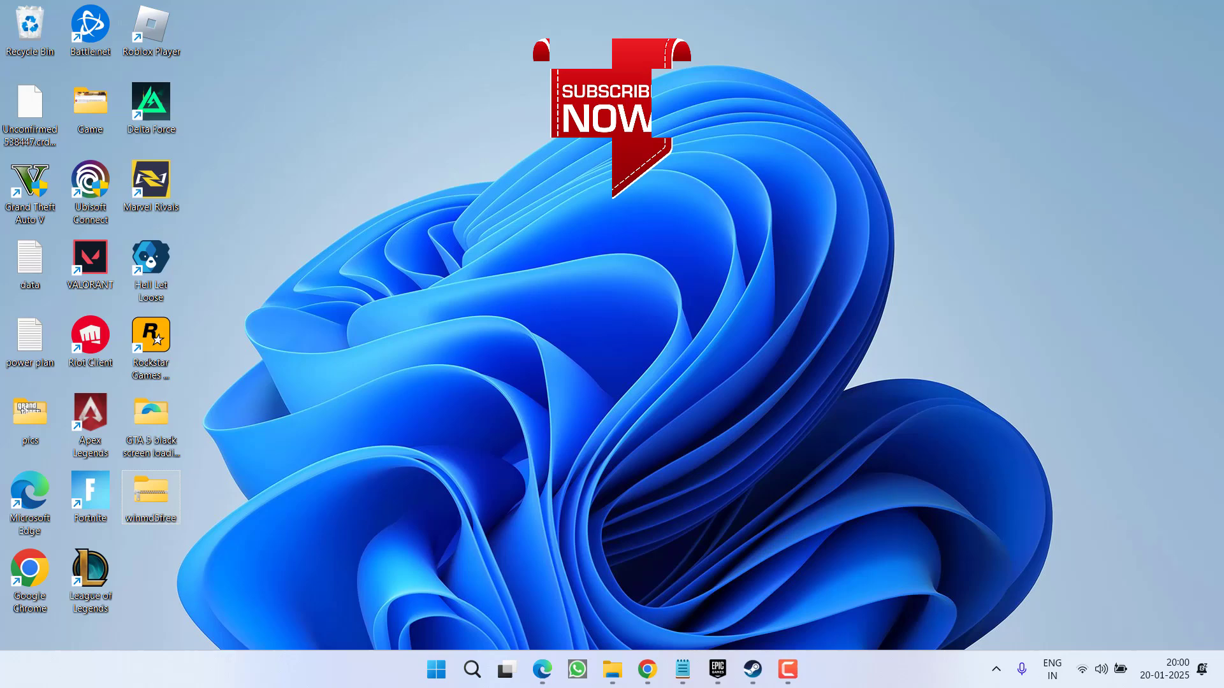